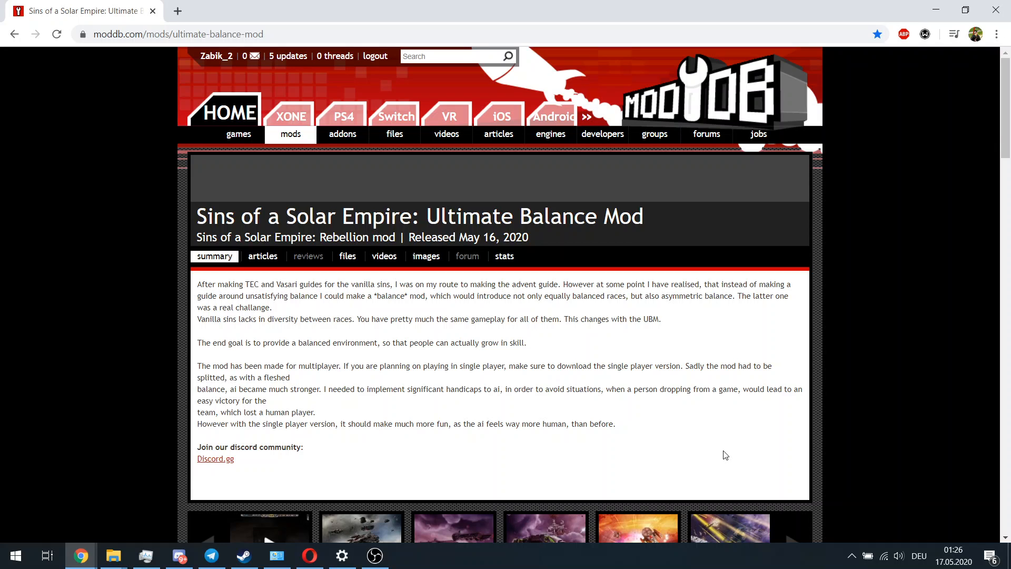
mouse_move(496, 39)
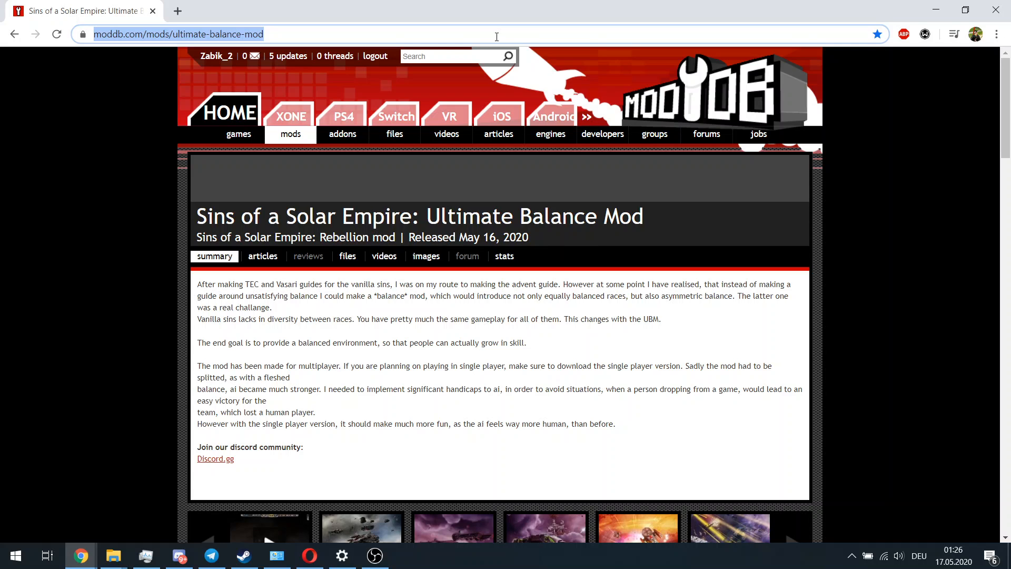
mouse_move(505, 318)
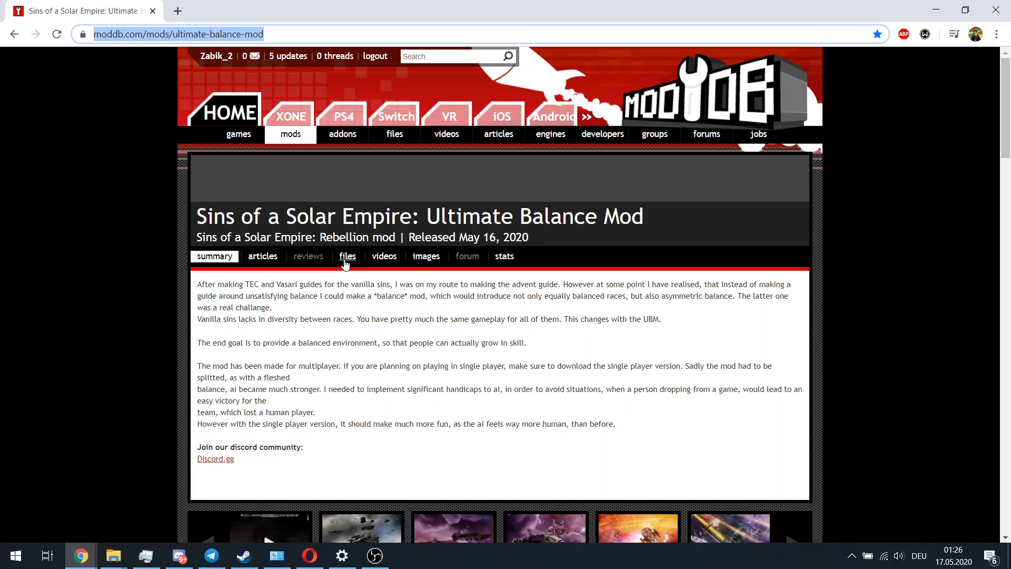
Show the Ultimate Balance Mod's files list with the UBM v1.0, RUS and SP uploads.
left_click(346, 256)
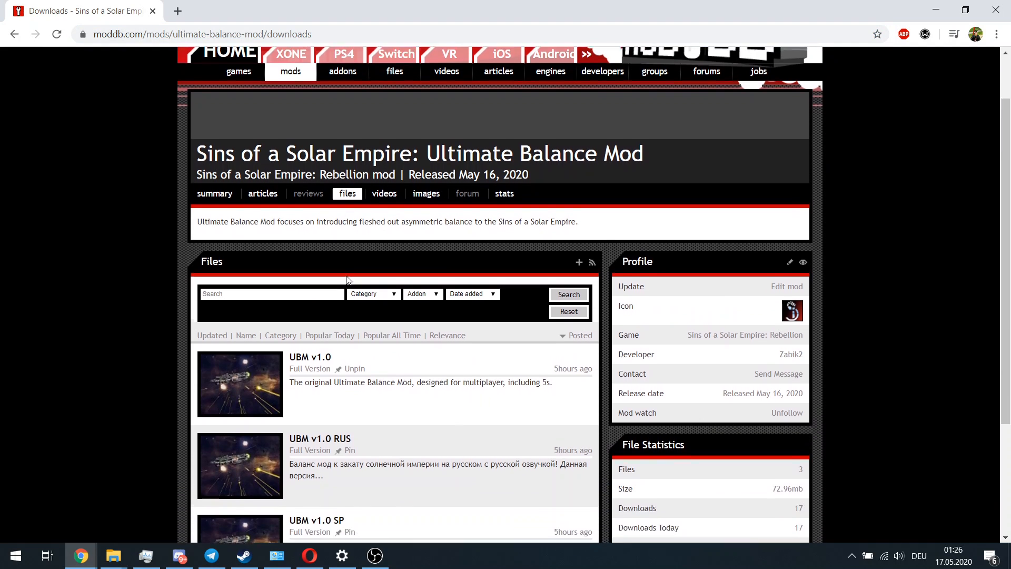
scroll("down", 3)
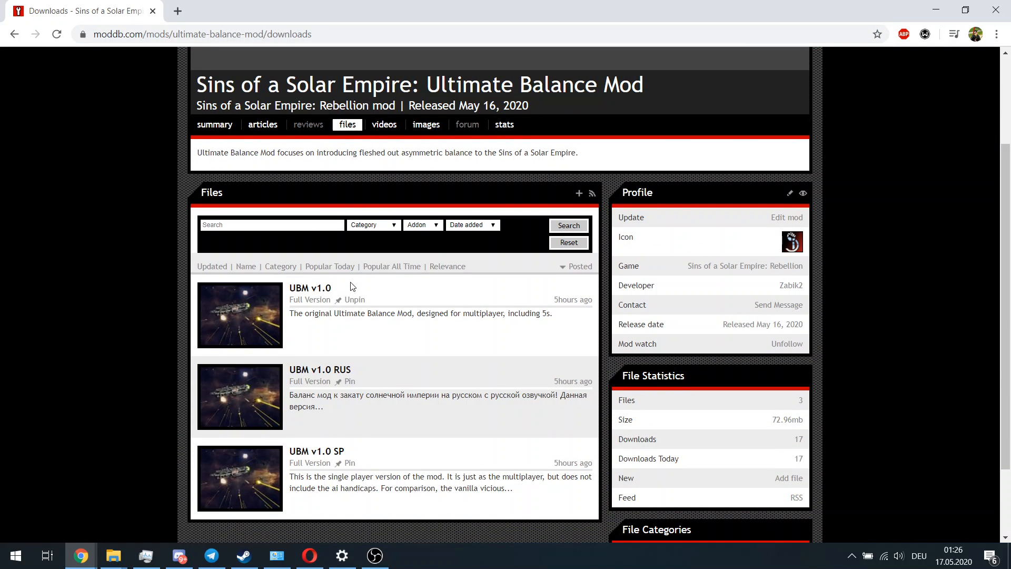
mouse_move(400, 488)
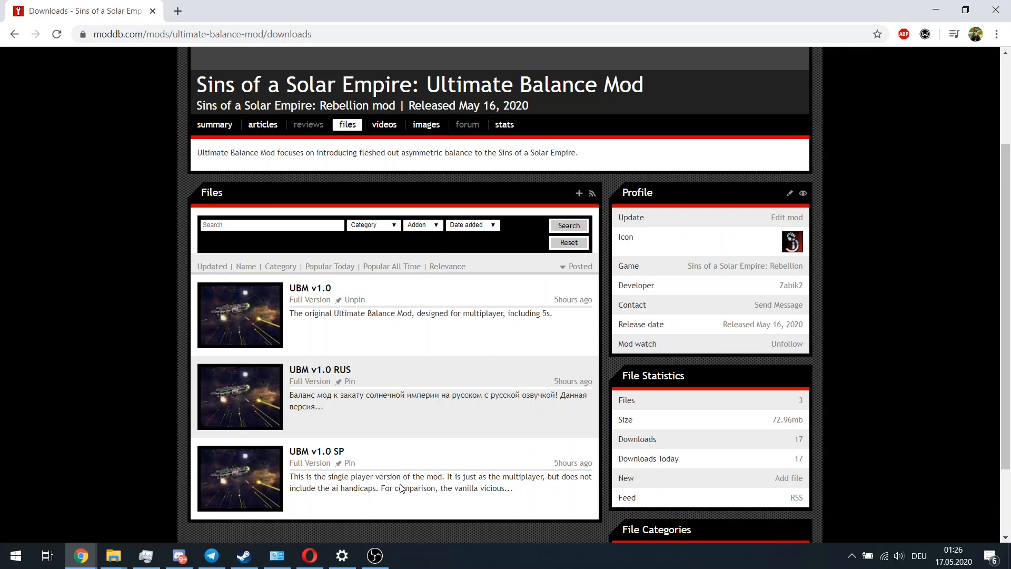
mouse_move(312, 285)
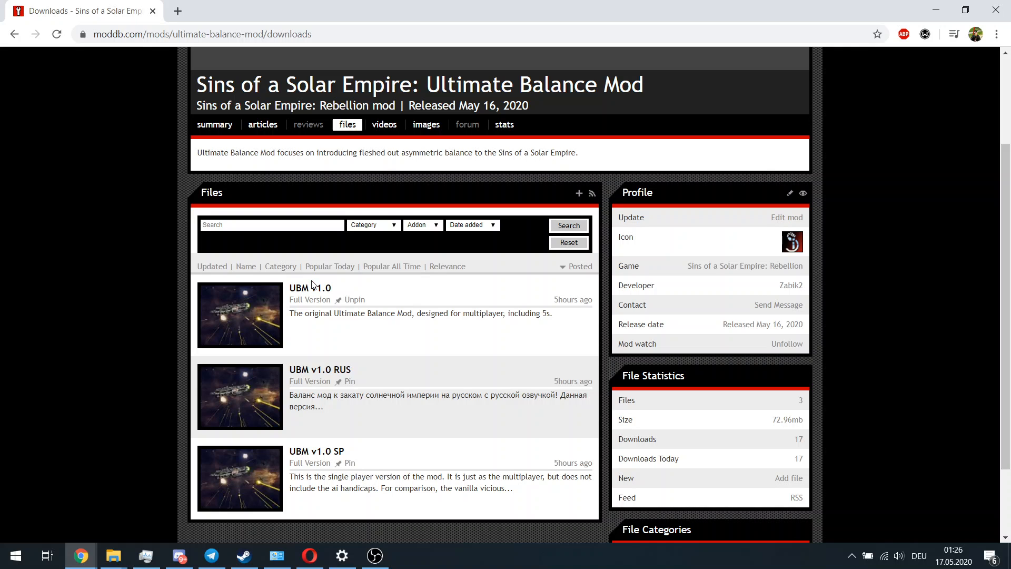
mouse_move(309, 287)
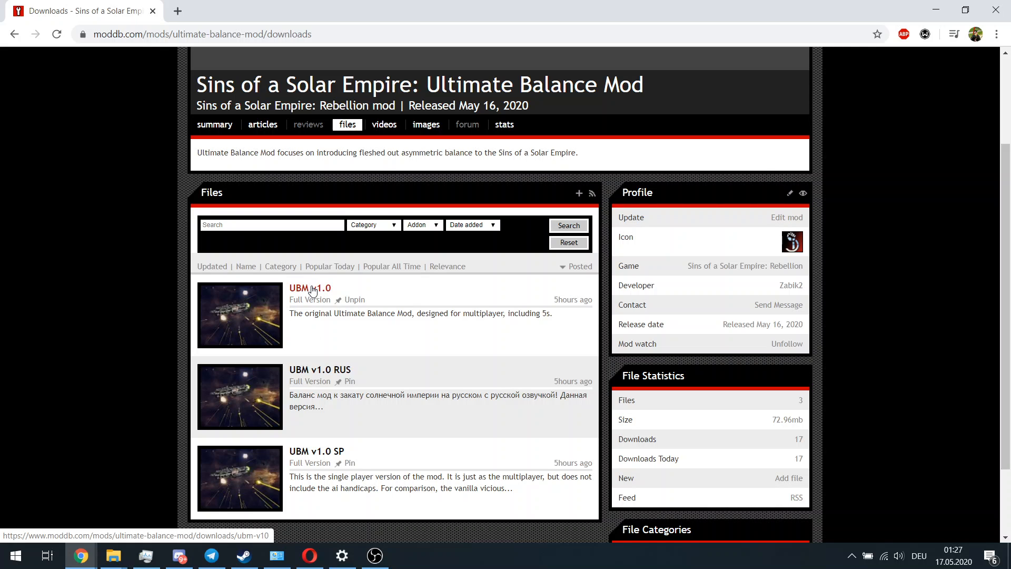
Download the UBM_v1.0.7z archive from the UBM v1.0 file page and reveal it in Downloads.
left_click(310, 288)
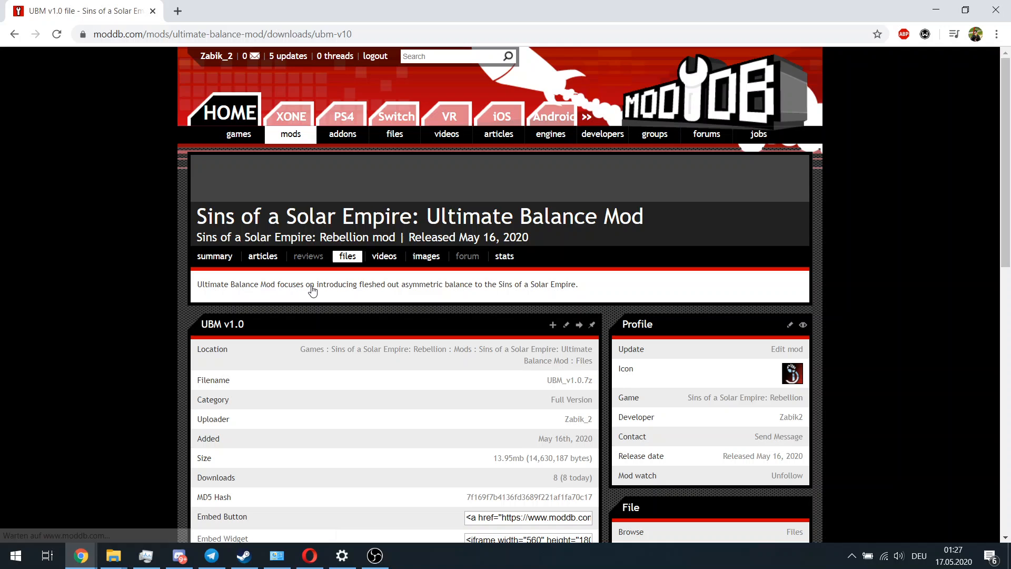
scroll("down", 3)
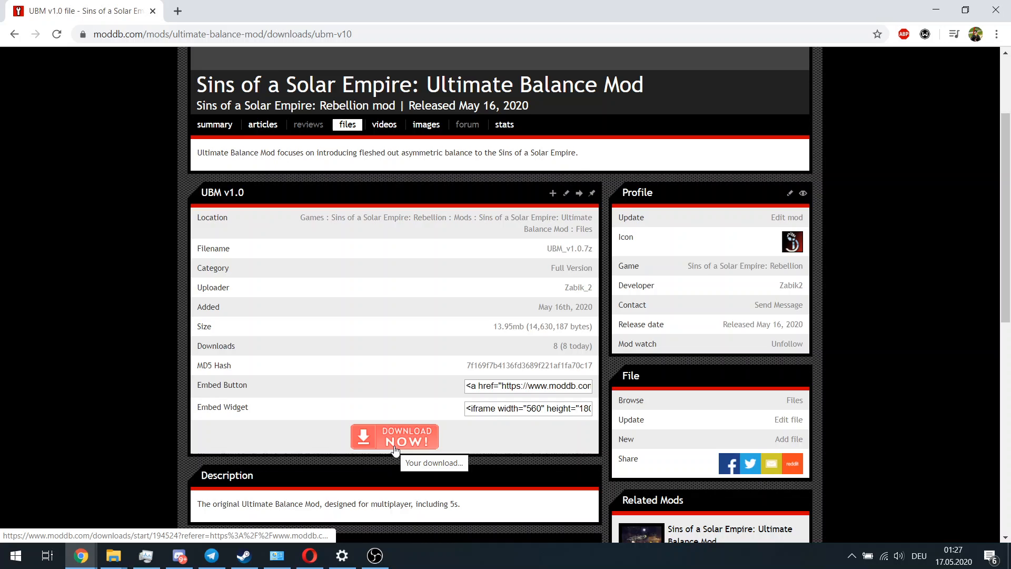
left_click(394, 437)
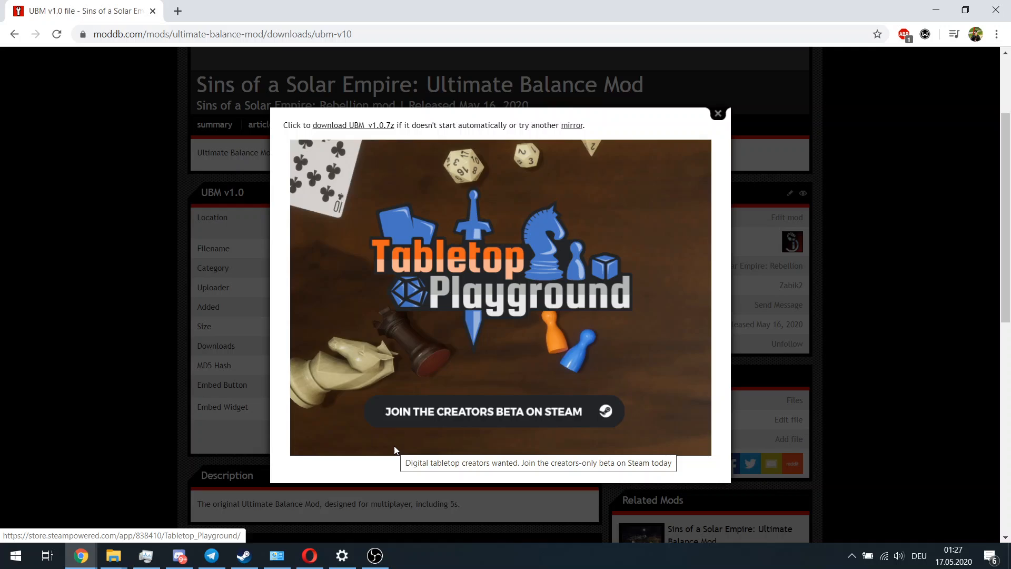
left_click(353, 109)
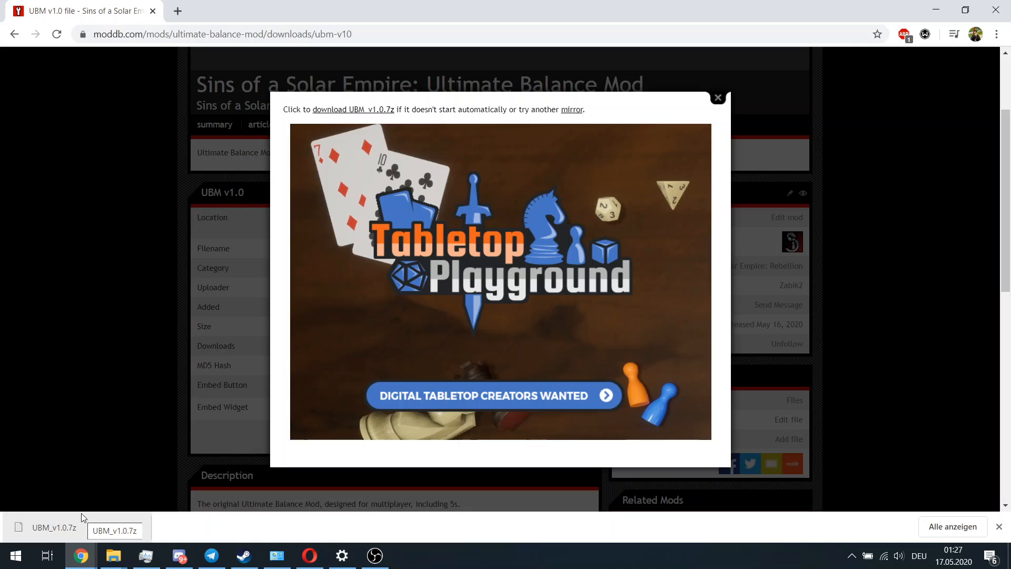
mouse_move(114, 555)
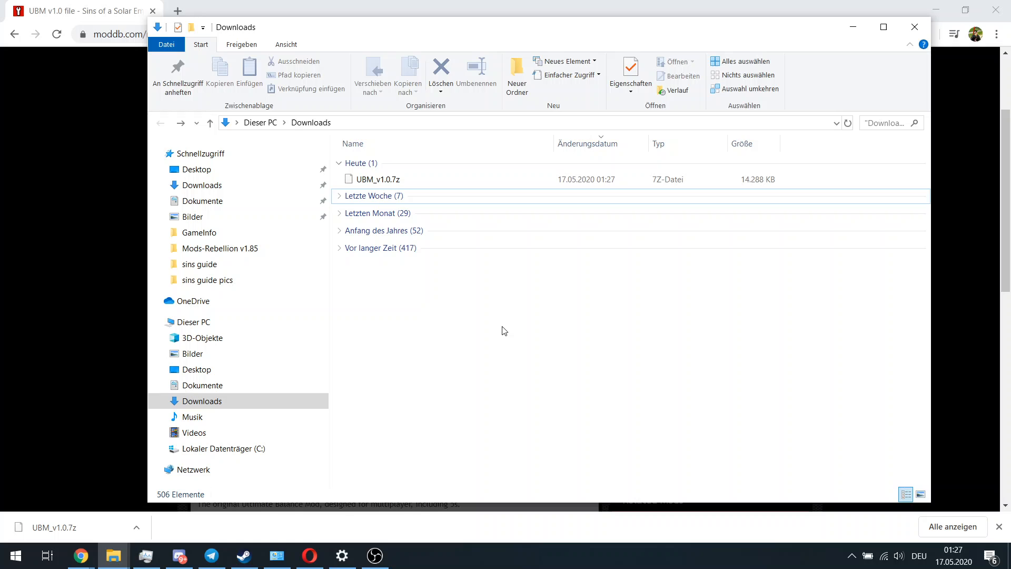
Extract UBM_v1.0.7z with 7-Zip Extract Here, producing a UBM v1.0 folder in Downloads.
left_click(379, 179)
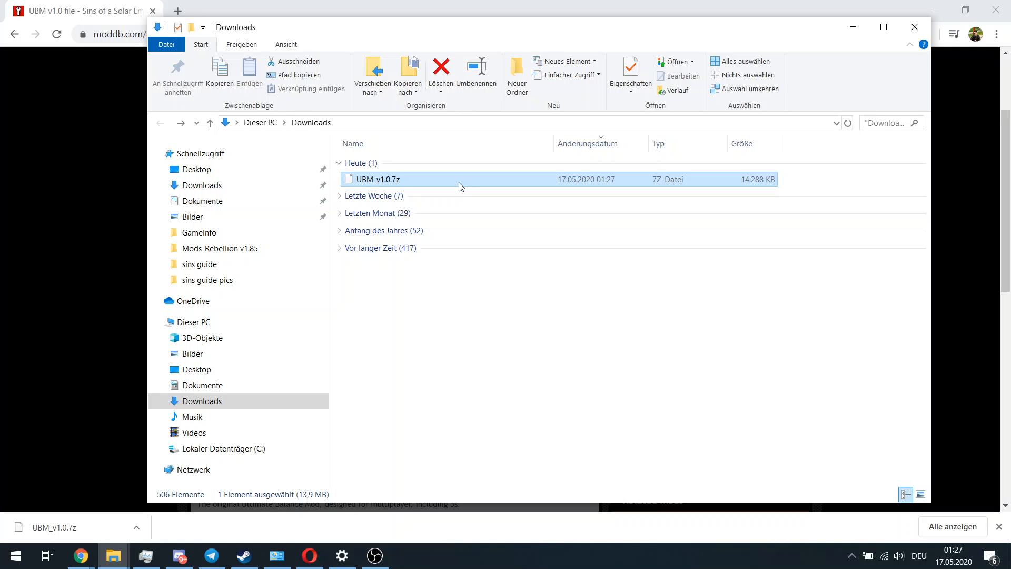
right_click(460, 187)
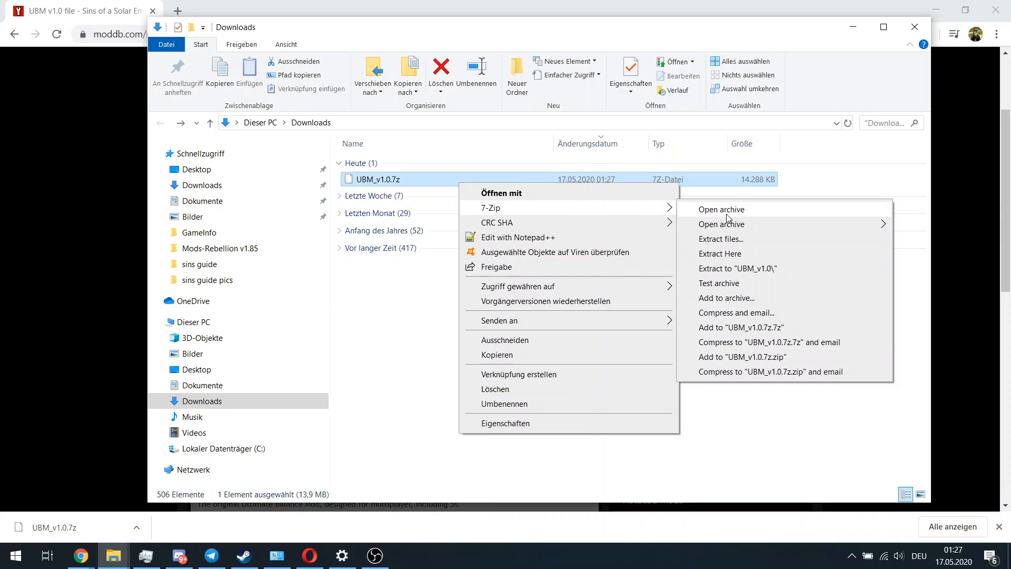
left_click(720, 253)
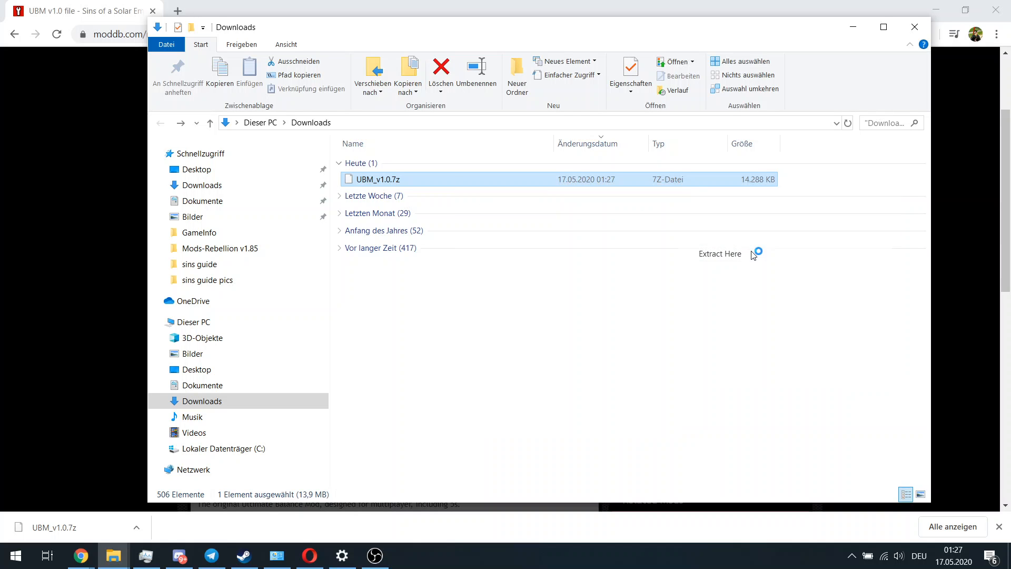
left_click(720, 252)
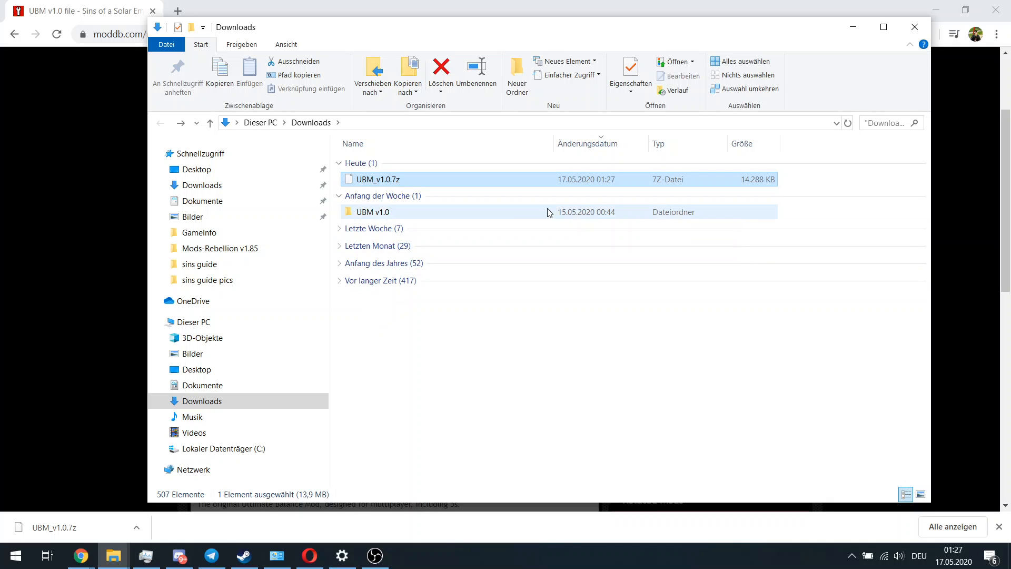
mouse_move(373, 211)
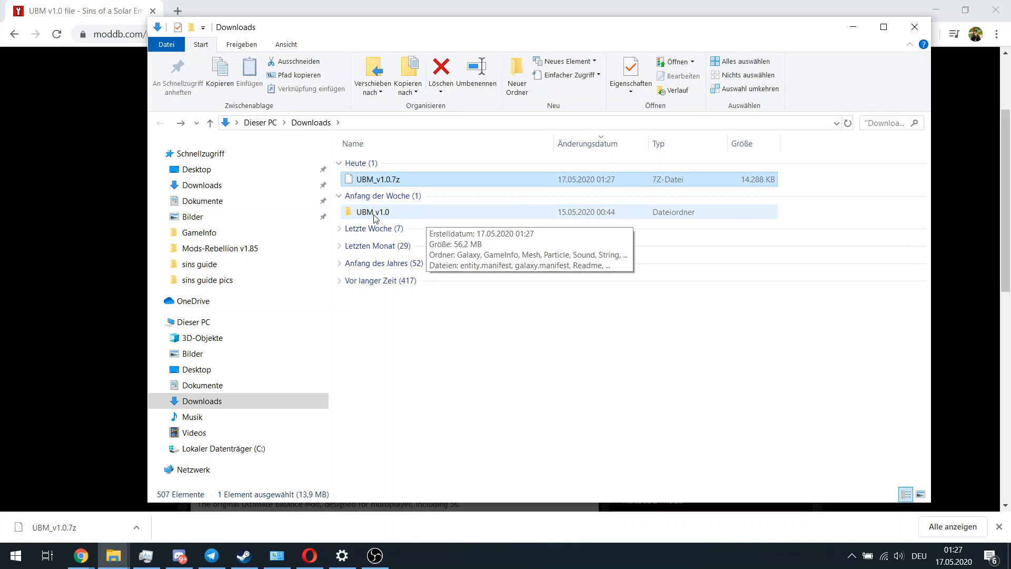
double_click(373, 212)
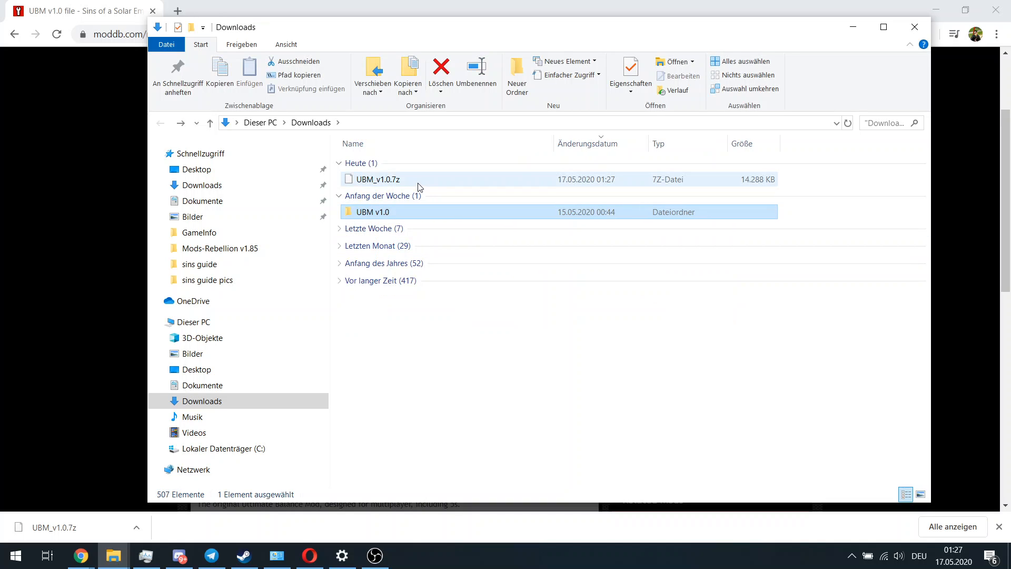
Re-extract UBM_v1.0.7z with 7-Zip Extract files into a new jkhkl folder.
right_click(376, 179)
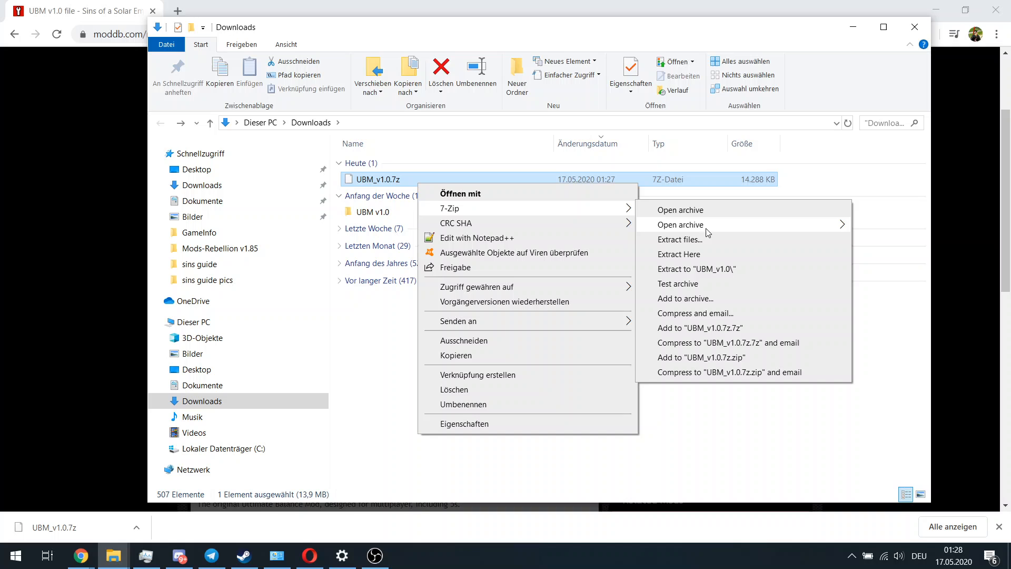
mouse_move(714, 244)
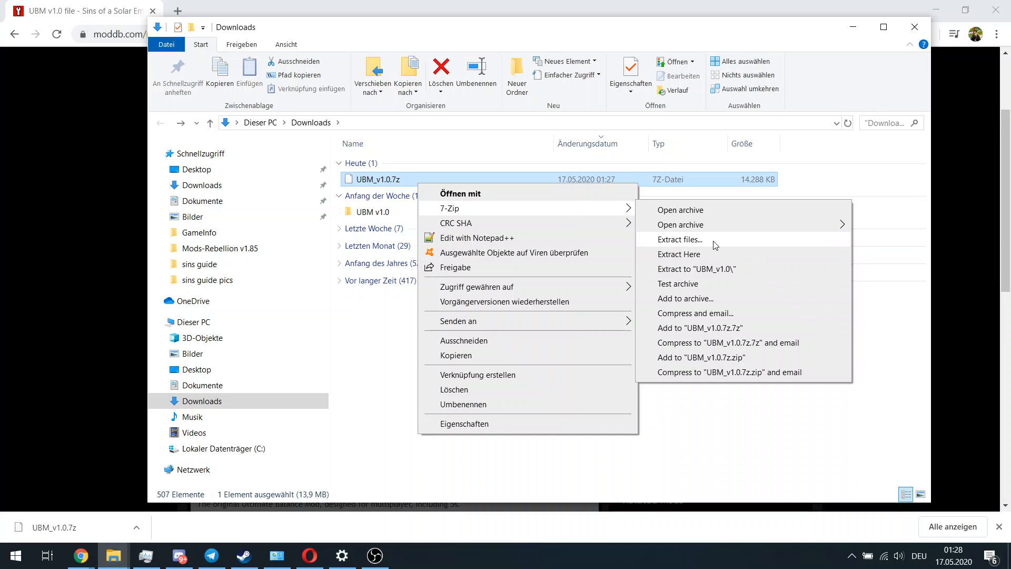
left_click(680, 239)
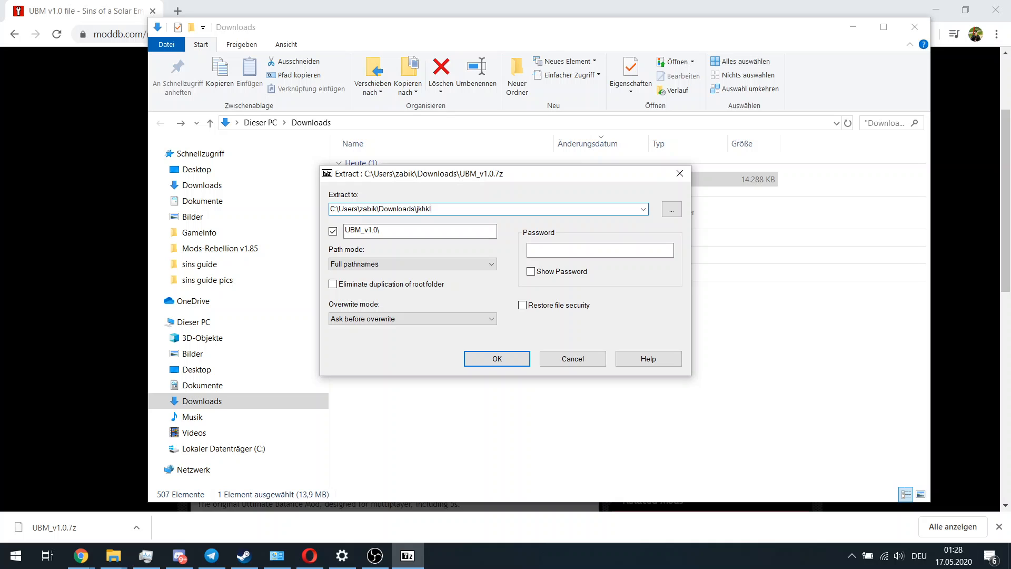
left_click(496, 358)
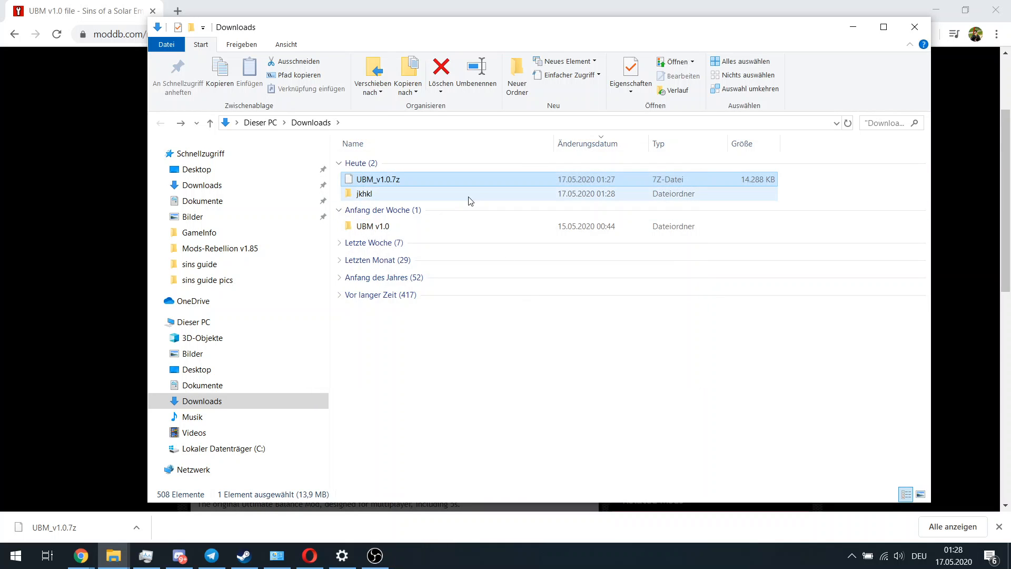
Go into jkhkl and its UBM_v1.0 folder to reach the mod's game folders.
double_click(364, 194)
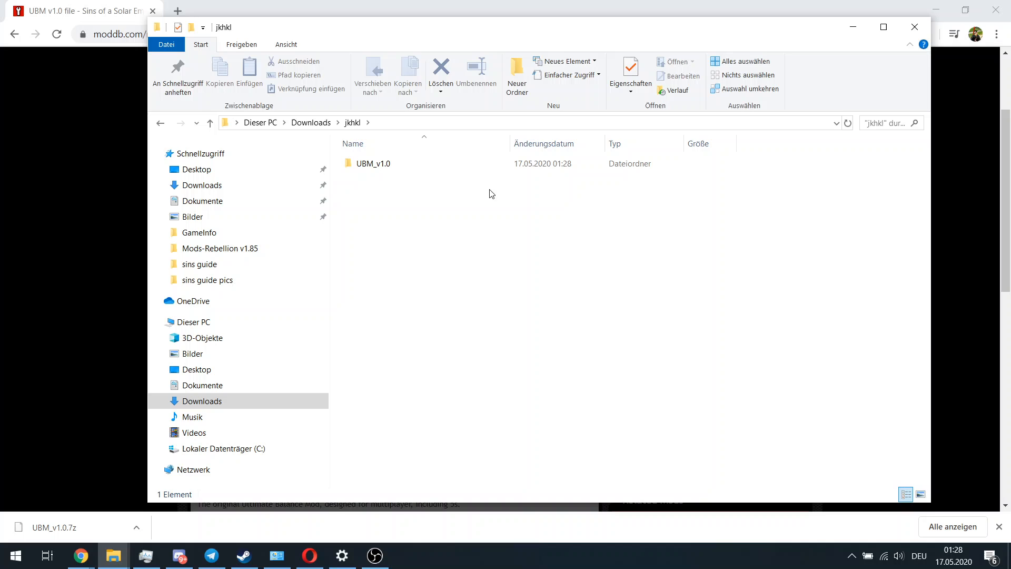
left_click(373, 163)
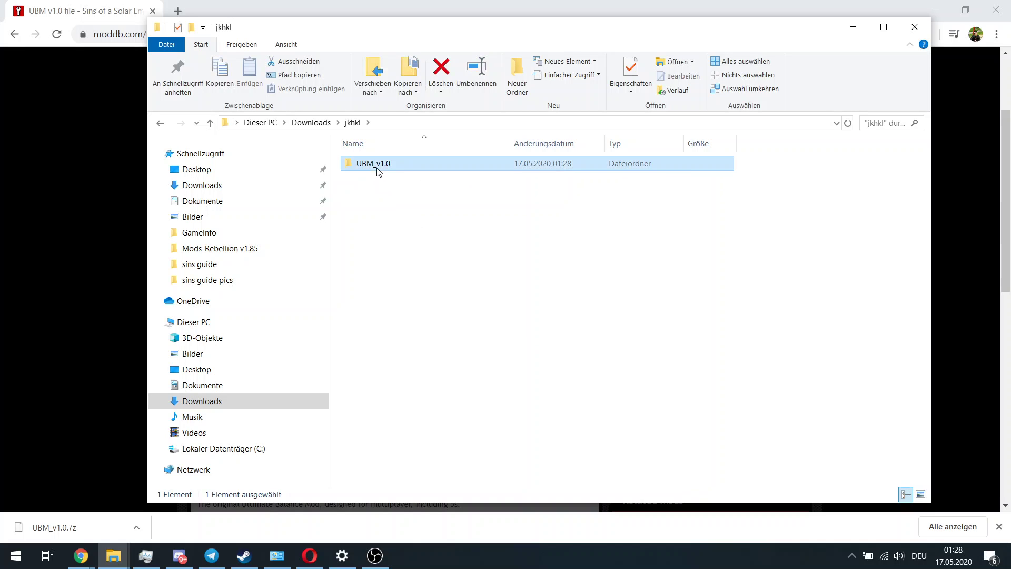
double_click(373, 163)
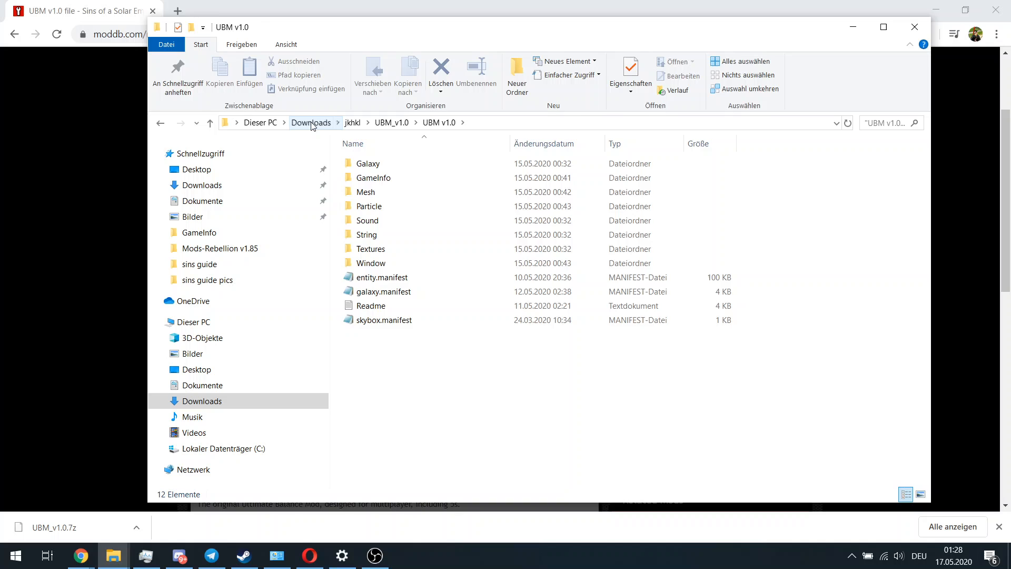
right_click(371, 179)
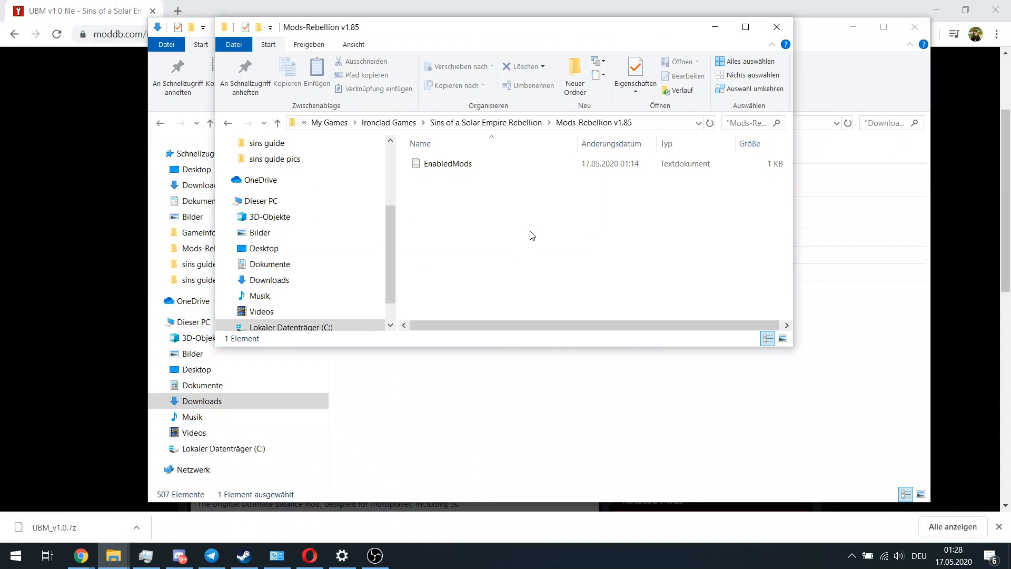
Navigate from This PC through C:\Benutzer into the user's profile folder.
left_click(470, 122)
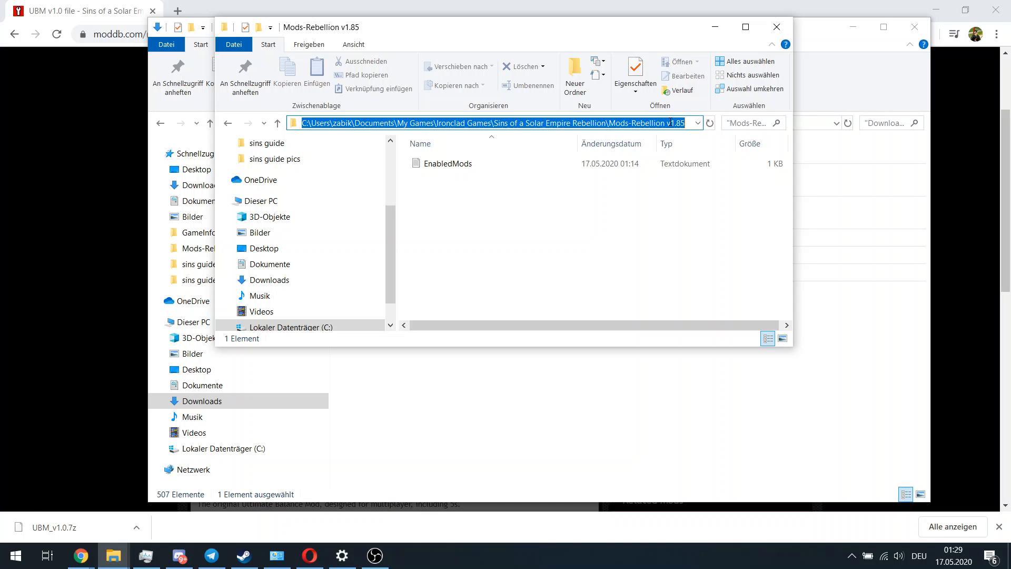
mouse_move(371, 191)
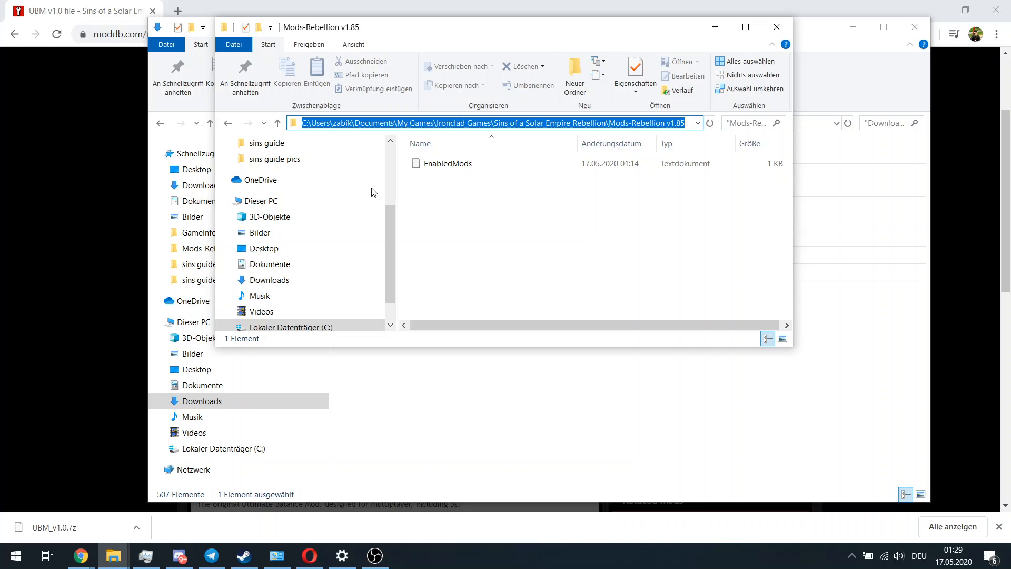
left_click(253, 200)
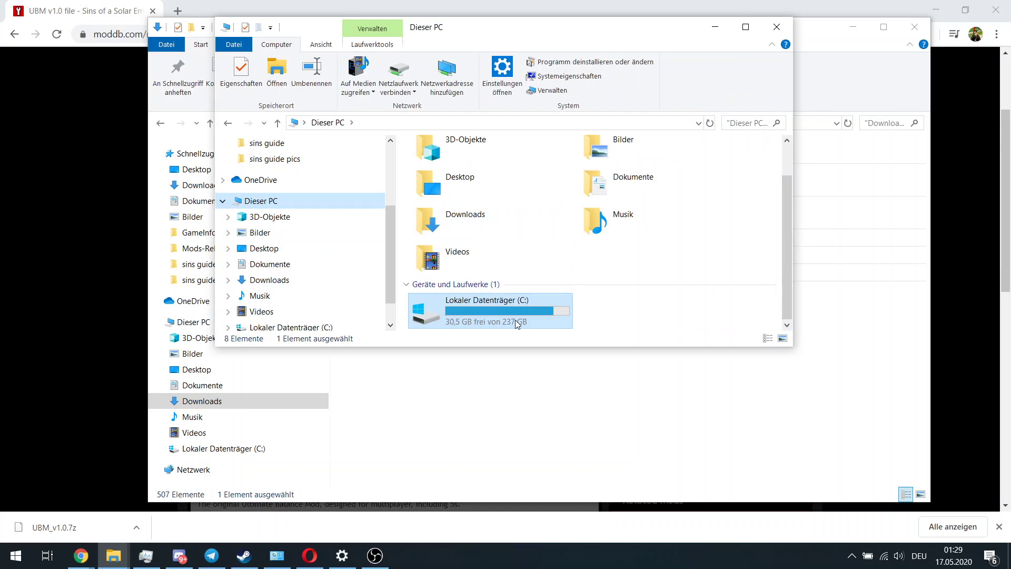
double_click(490, 310)
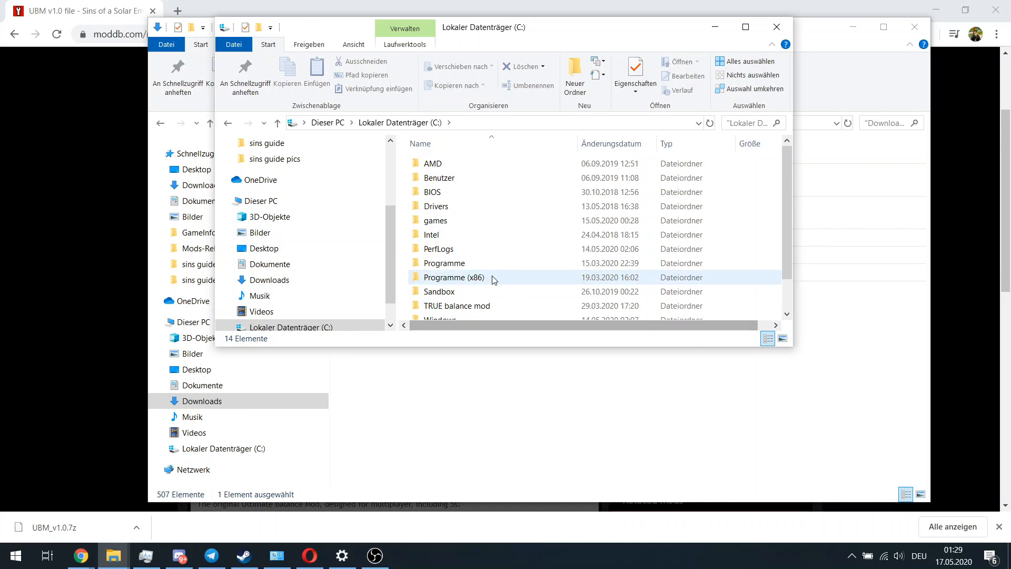
left_click(438, 177)
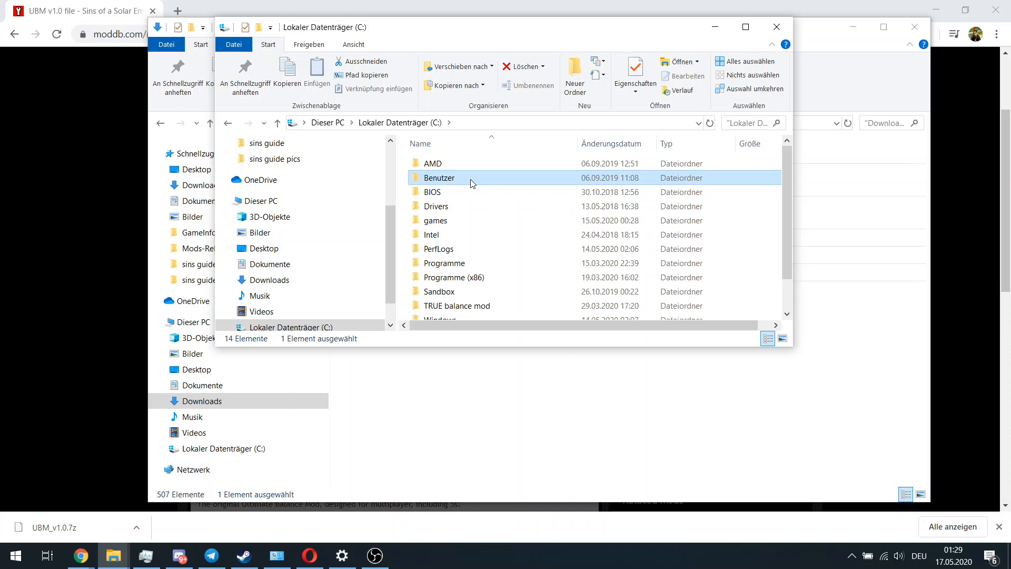
double_click(439, 177)
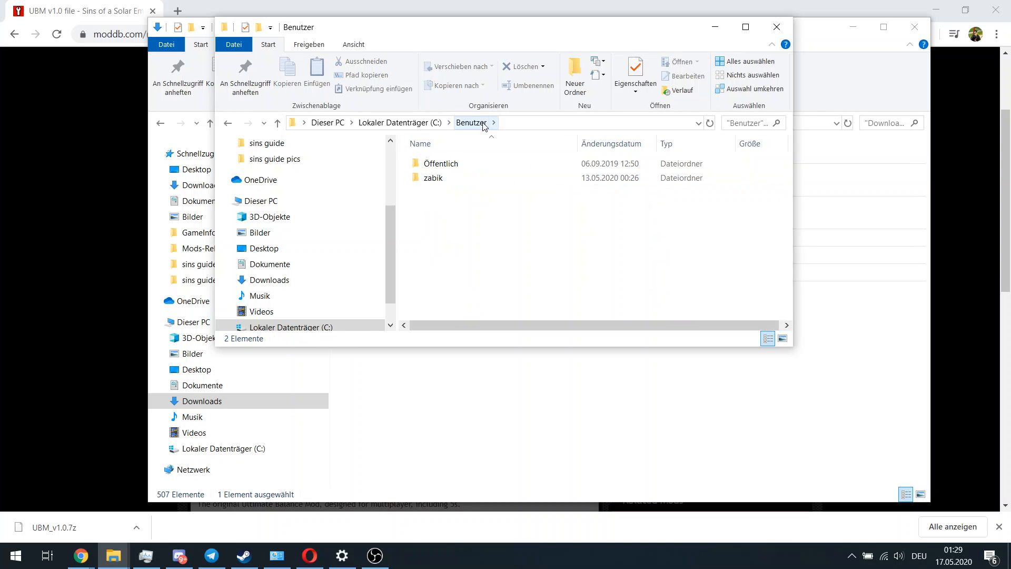
left_click(433, 177)
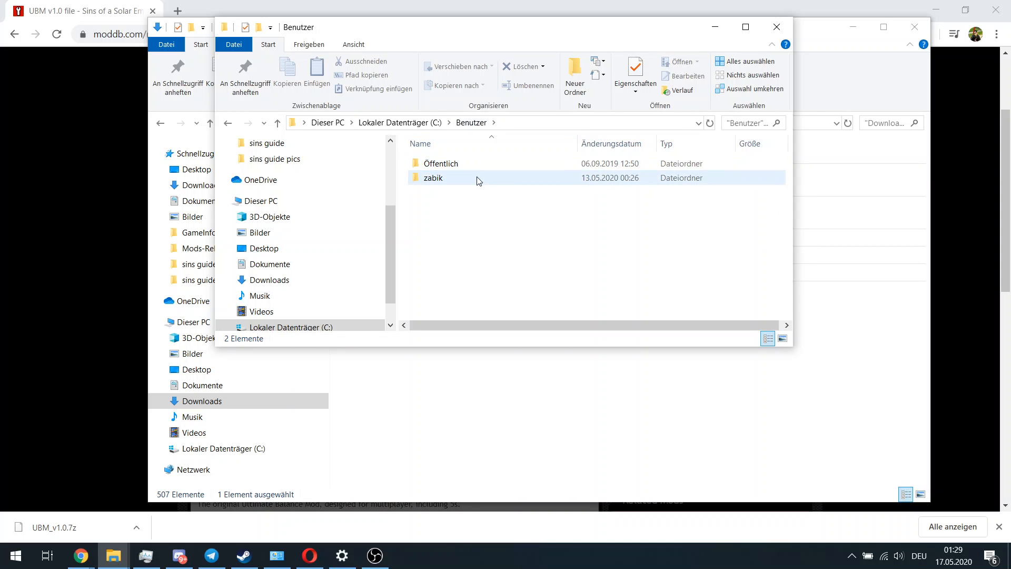
double_click(433, 177)
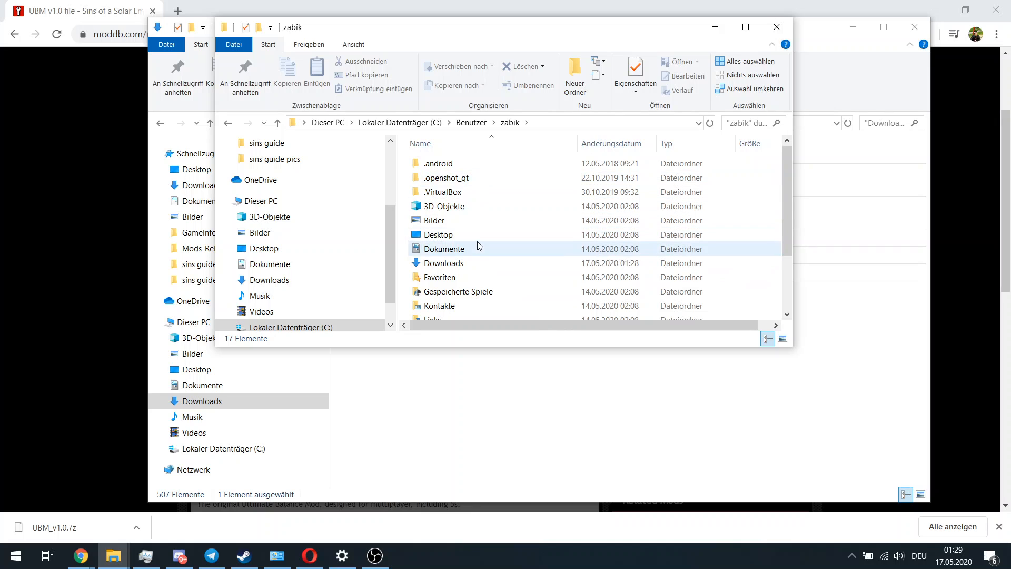
Continue through Dokumente and My Games into the Mods-Rebellion v1.85 folder for the UBM v1.0 mod.
double_click(444, 249)
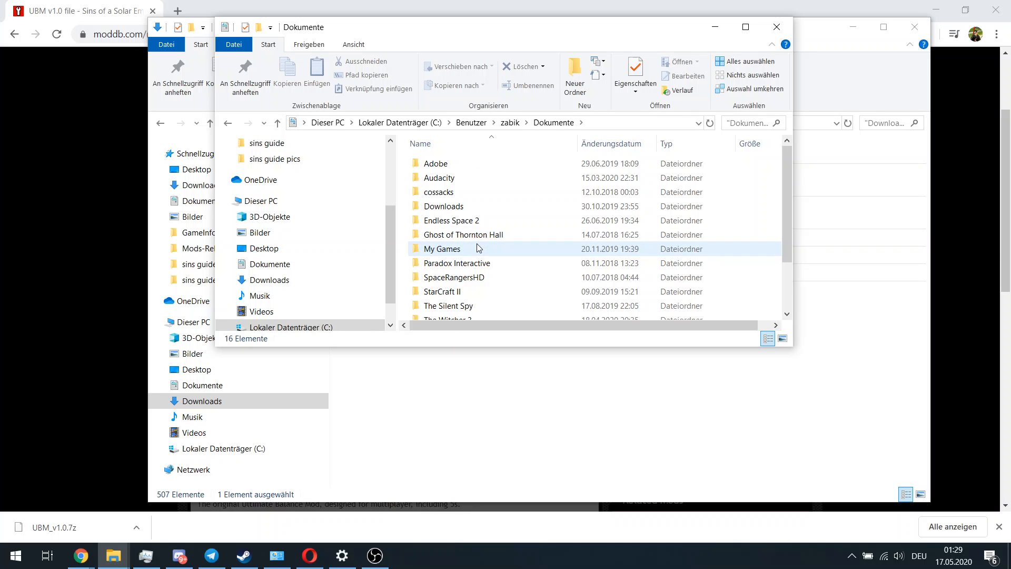
double_click(442, 249)
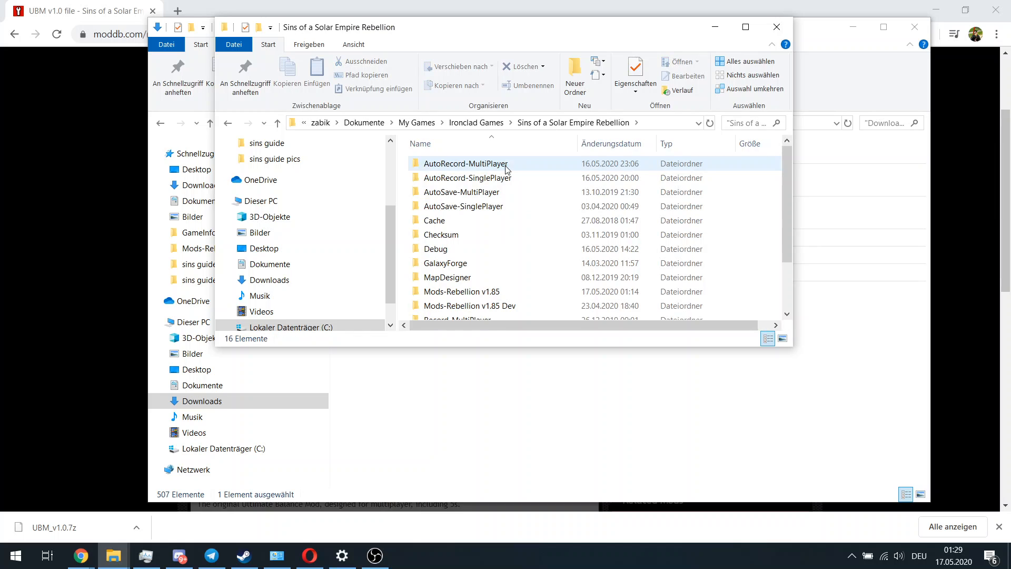
scroll("down", 3)
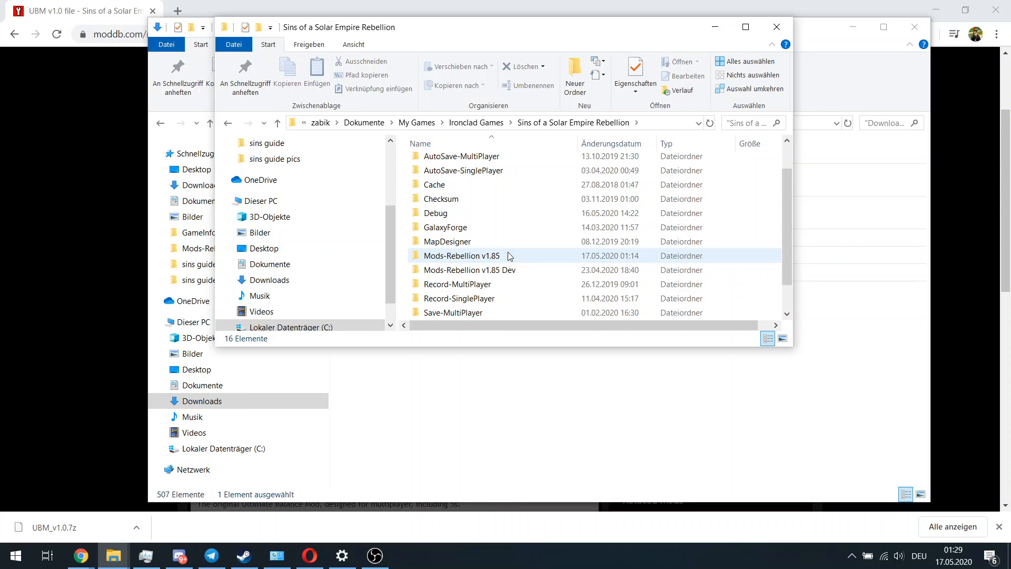
mouse_move(508, 256)
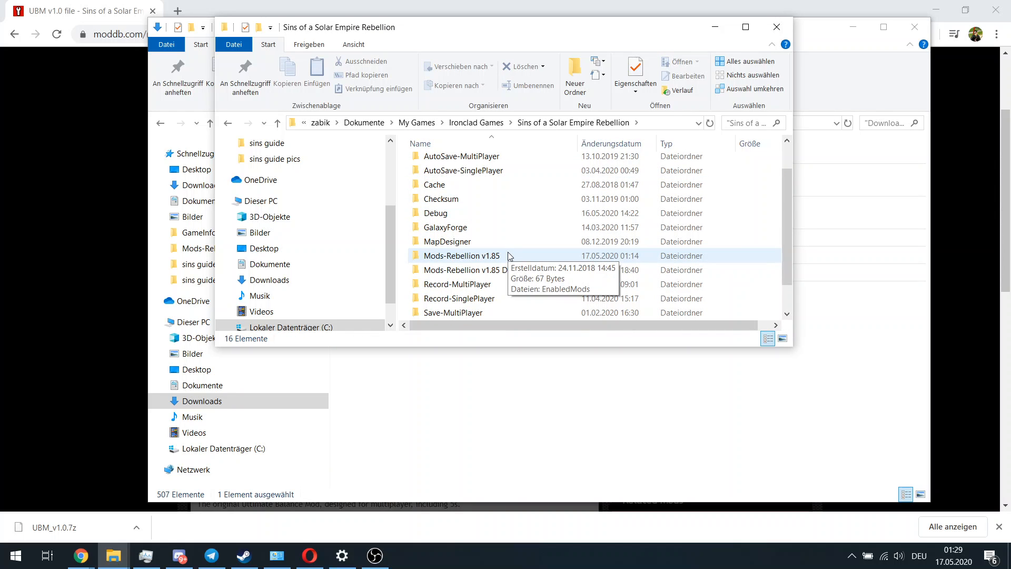
double_click(461, 255)
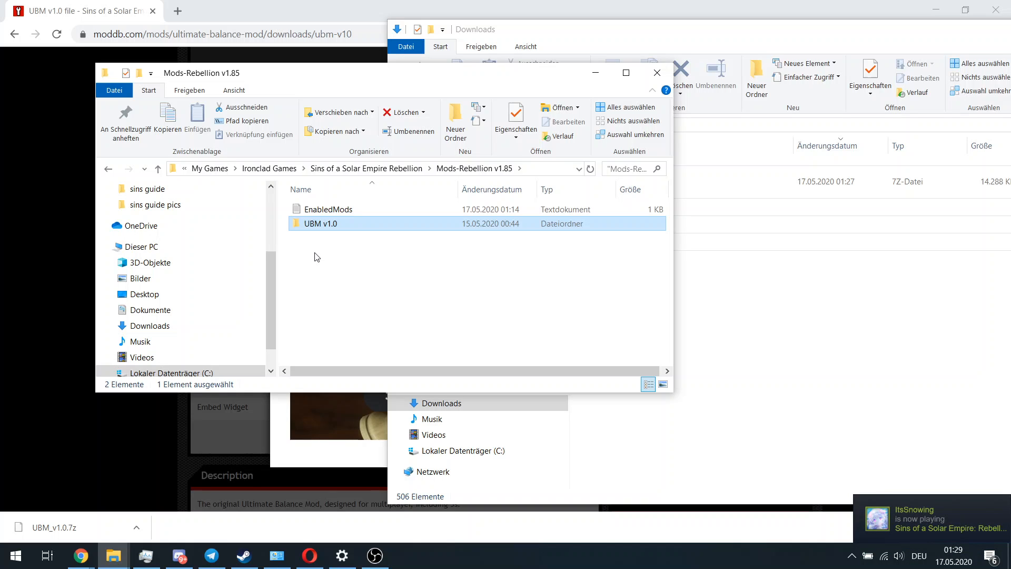
mouse_move(325, 454)
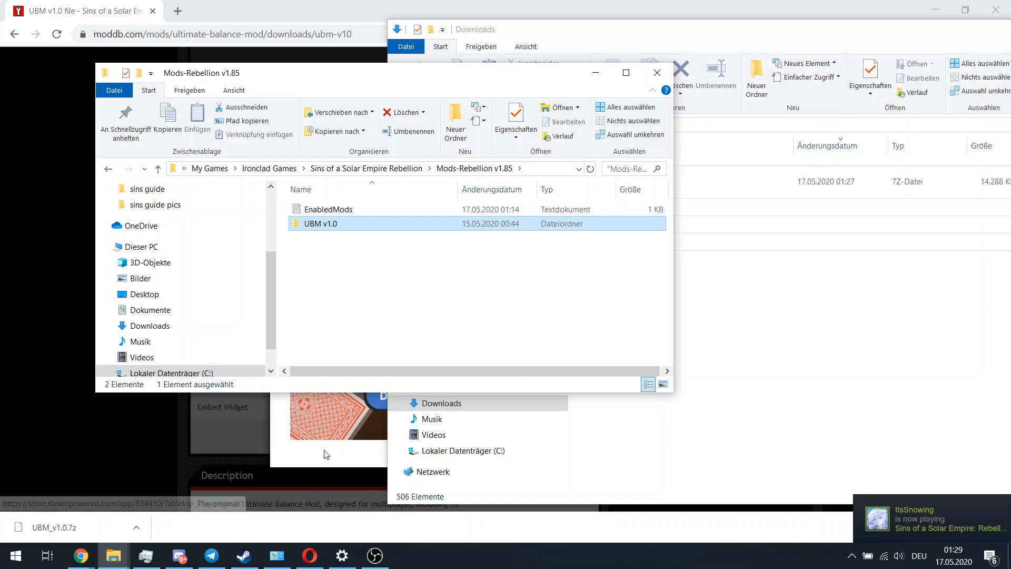
Launch Sins of a Solar Empire: Rebellion from the Steam Library via PLAY and SPIELEN.
left_click(374, 555)
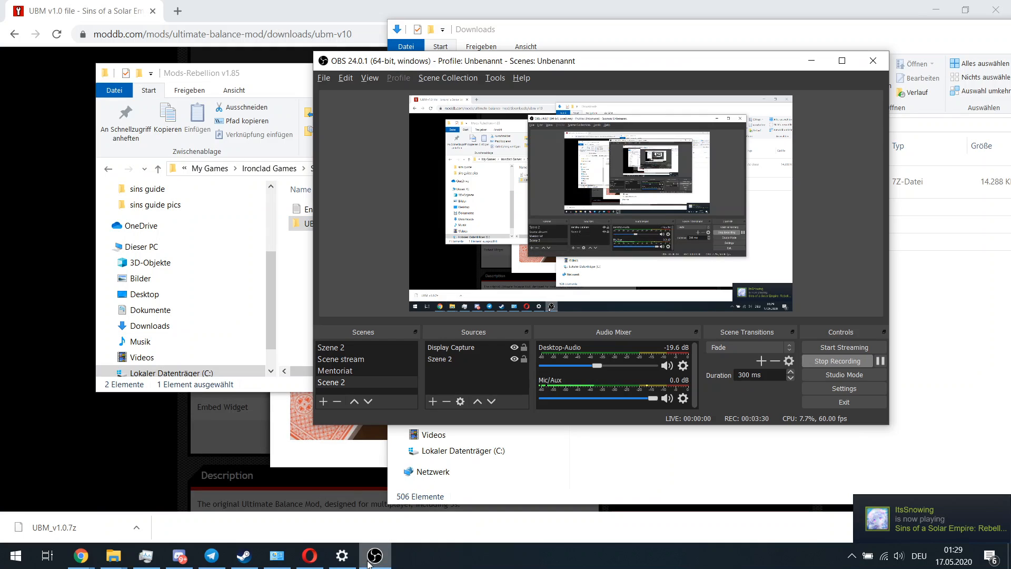
left_click(243, 555)
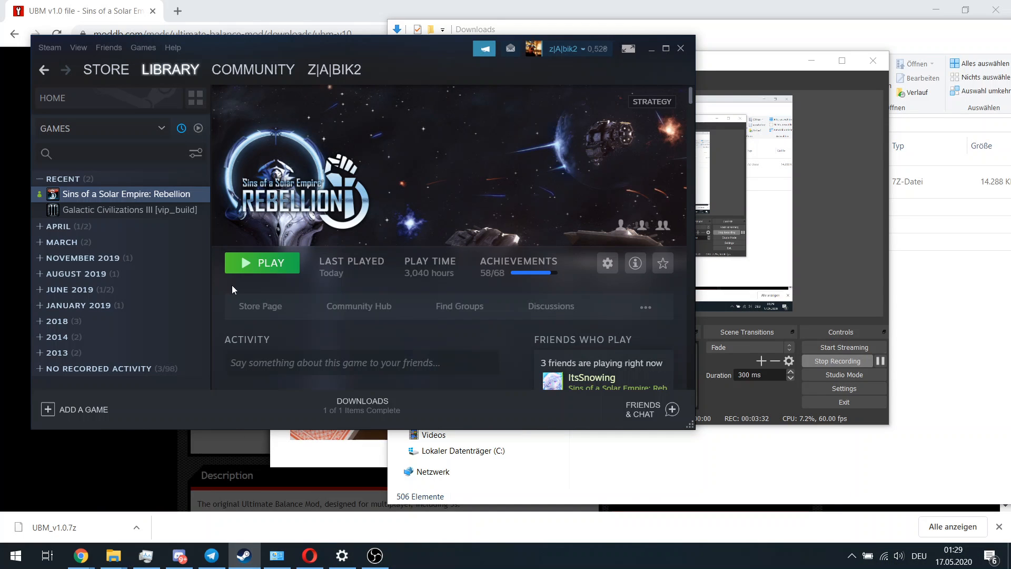
left_click(262, 263)
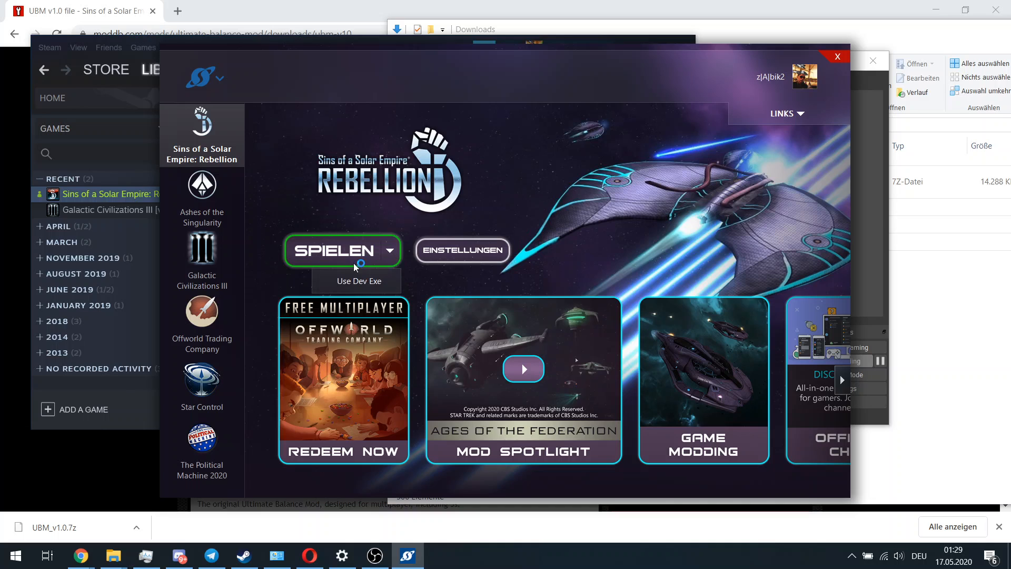
left_click(334, 251)
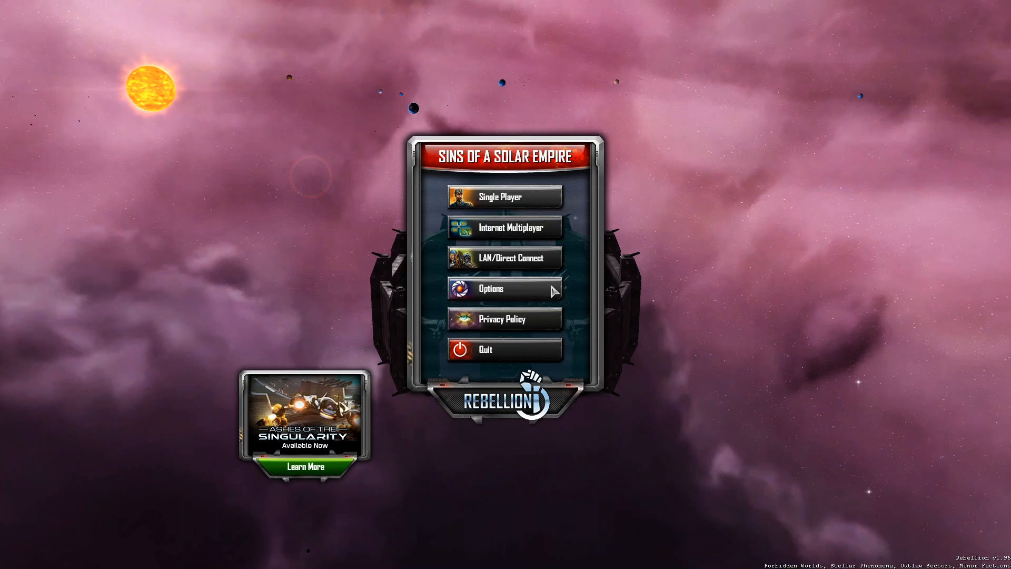
Enable UBM v1.0 under Options > Mods and apply, showing mod checksum 2710804.
left_click(505, 288)
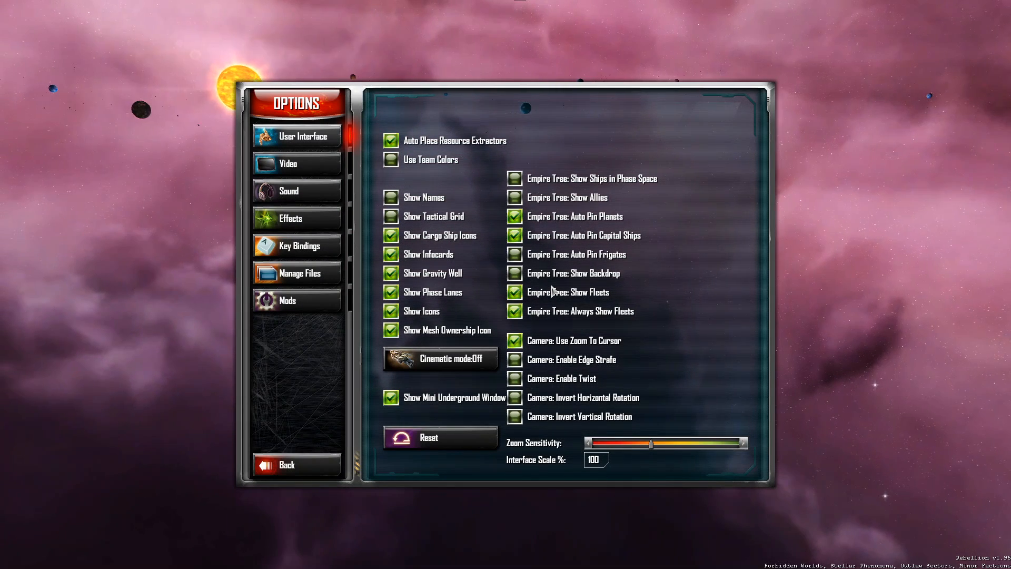
left_click(288, 300)
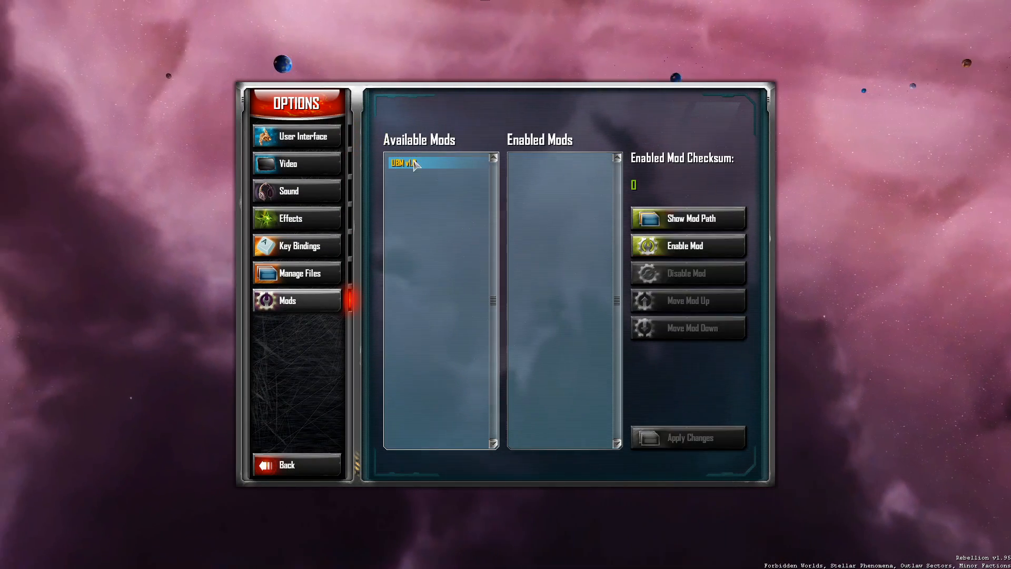
left_click(685, 245)
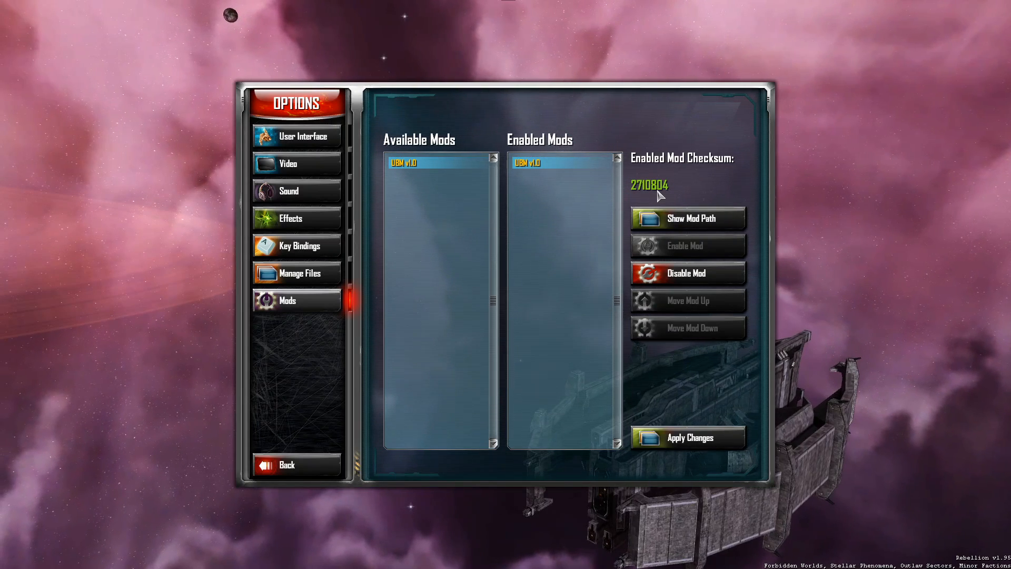
mouse_move(683, 250)
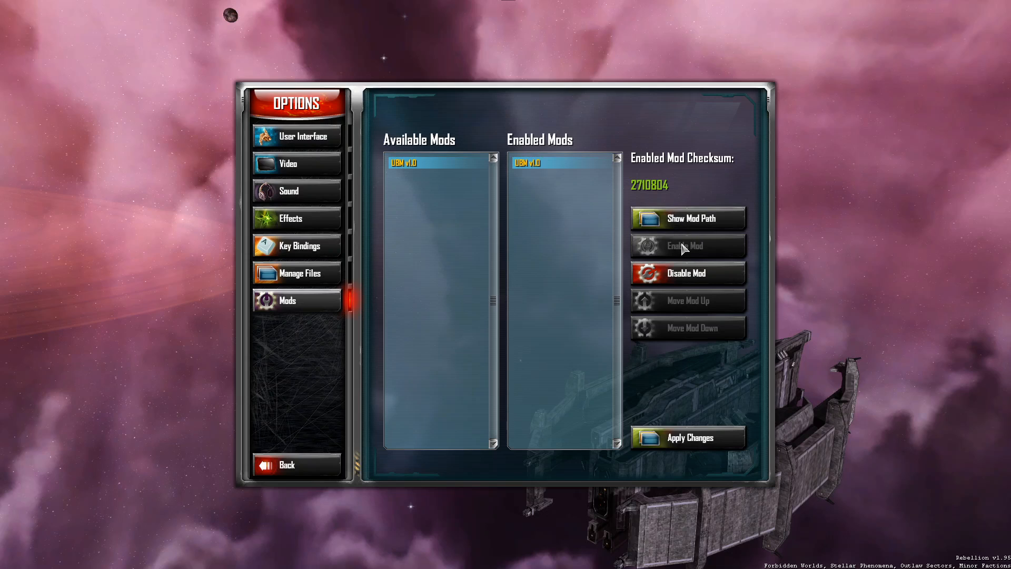
mouse_move(696, 450)
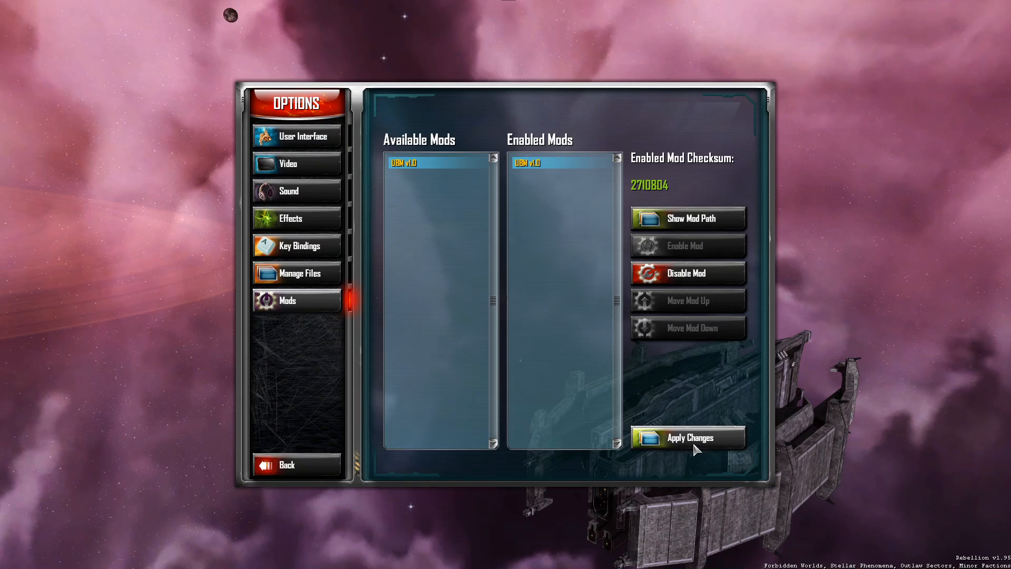
left_click(688, 437)
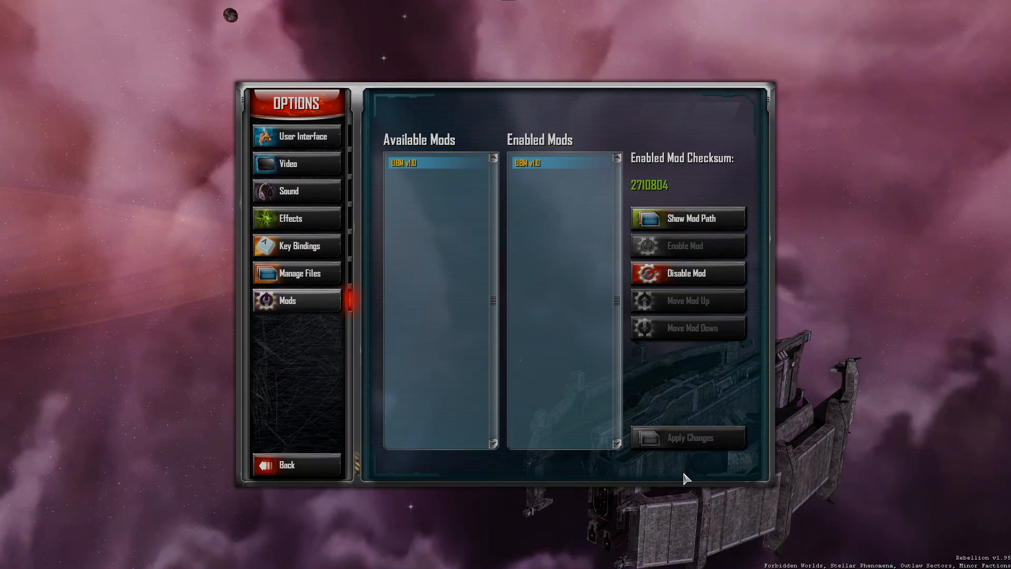
left_click(688, 437)
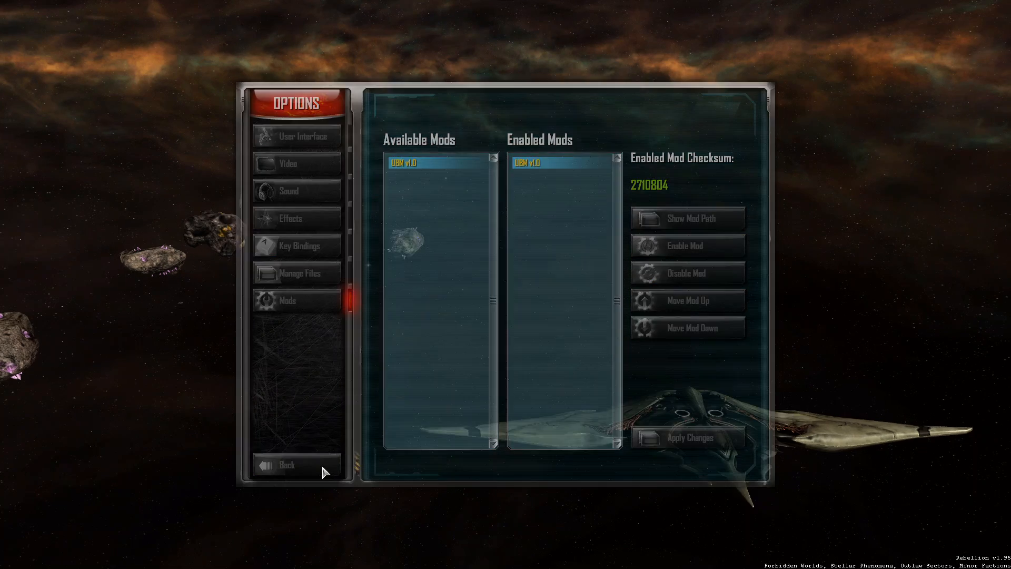
Start a Single Player New Game on the 1v1 Competitive map from Small Maps.
left_click(287, 464)
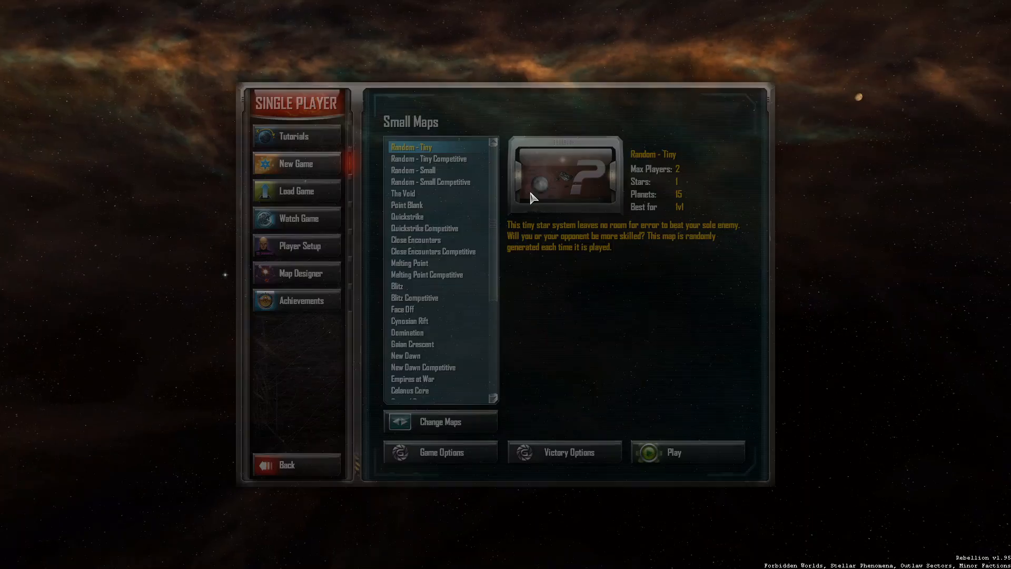
scroll("down", 3)
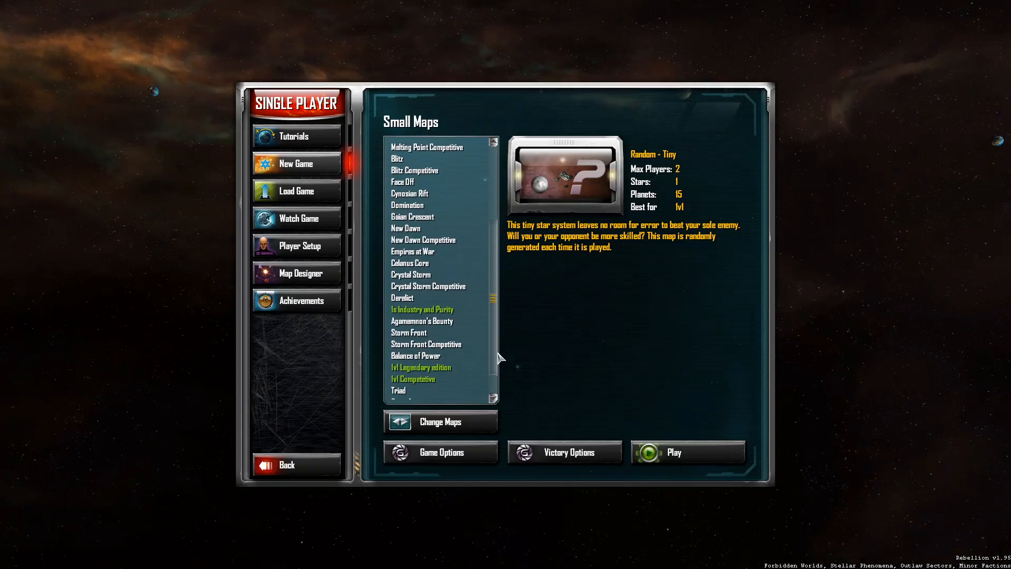
left_click(412, 372)
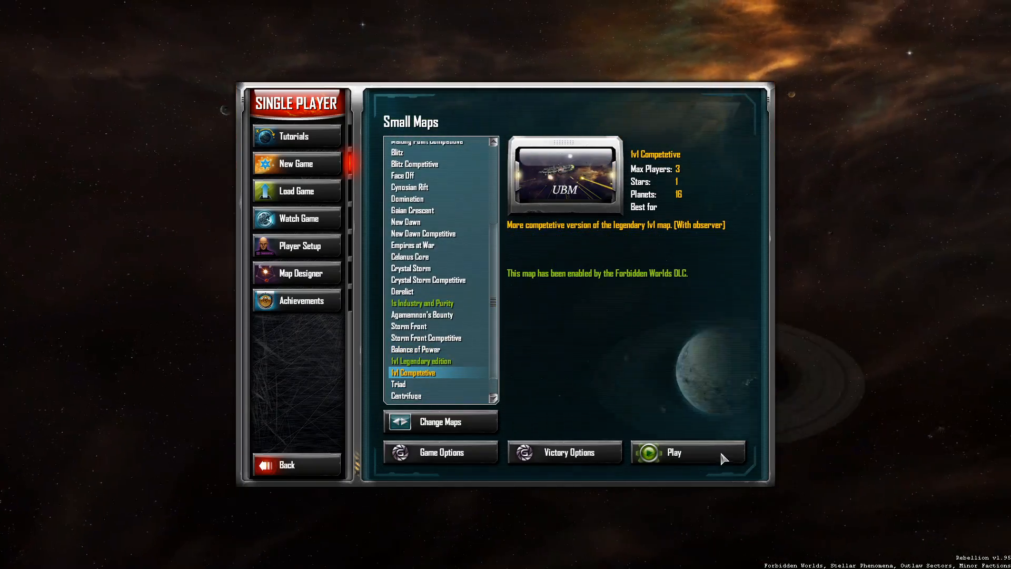
left_click(674, 452)
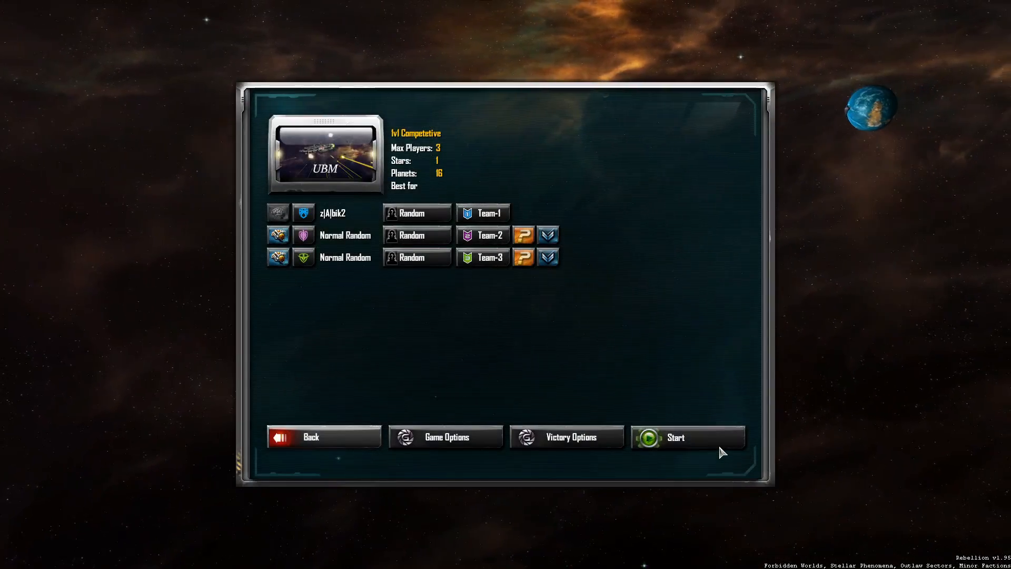
left_click(674, 436)
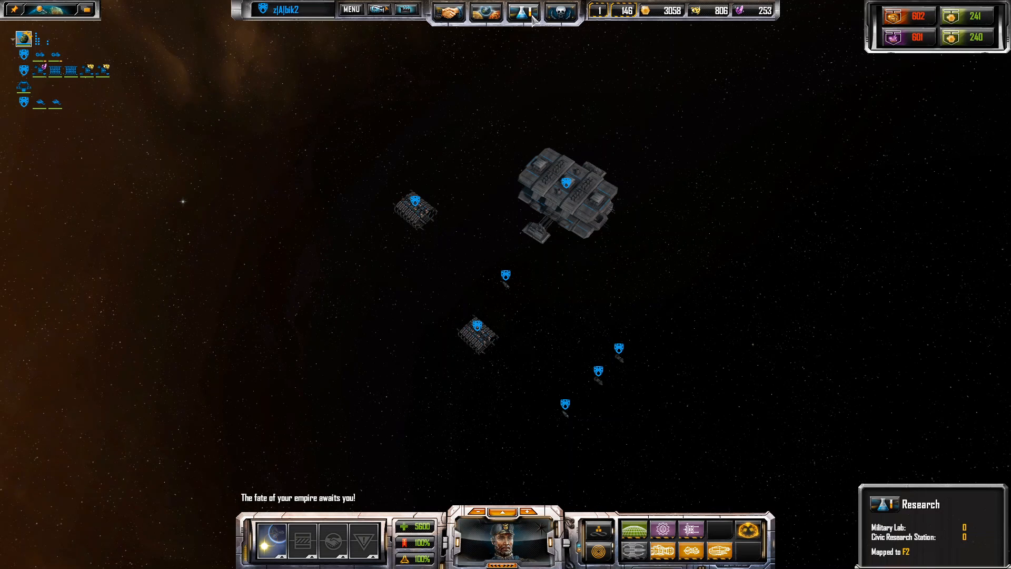
Review the military research tree, then quit the match to the main menu via Statistics.
left_click(523, 11)
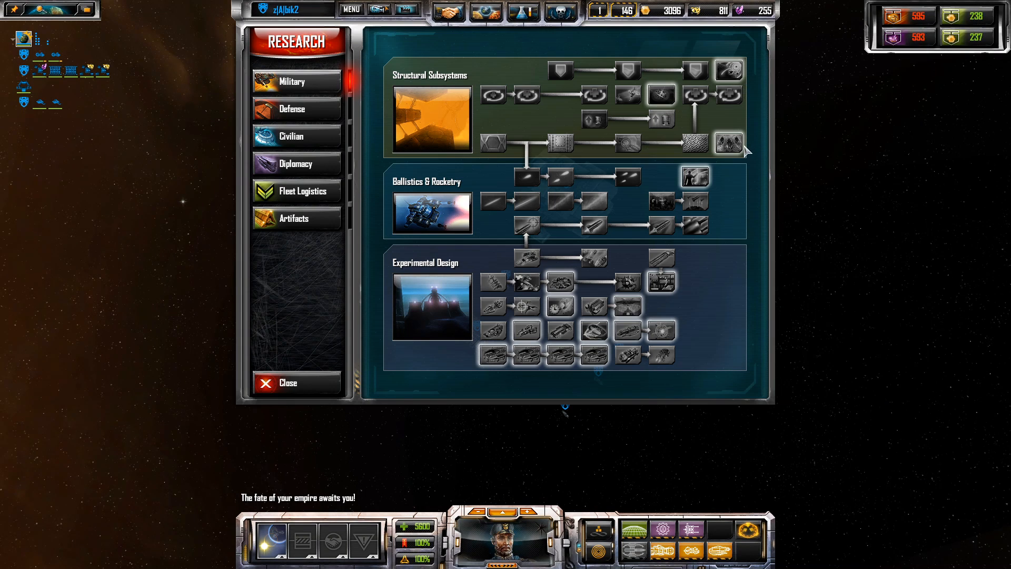
mouse_move(695, 222)
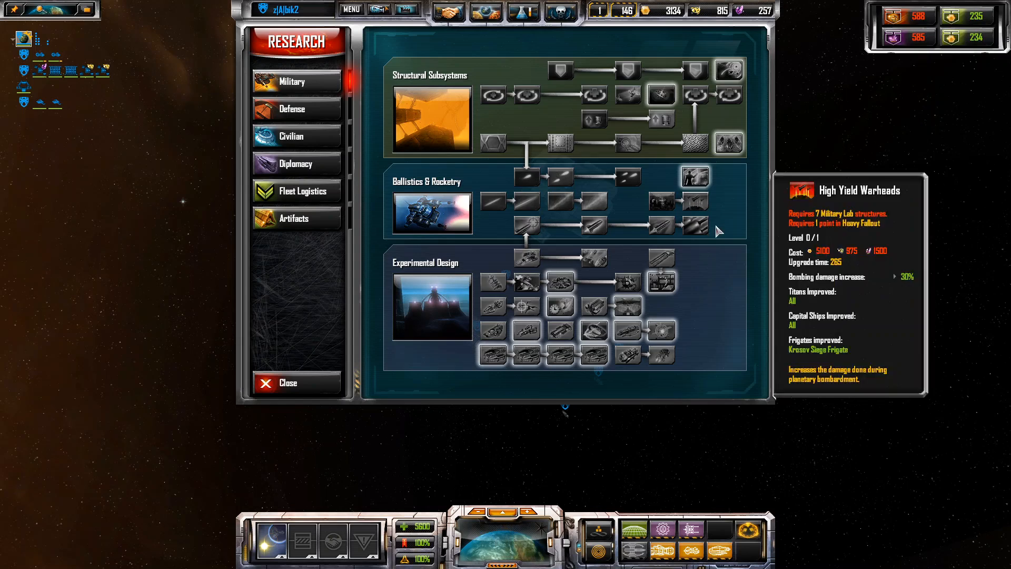
mouse_move(660, 258)
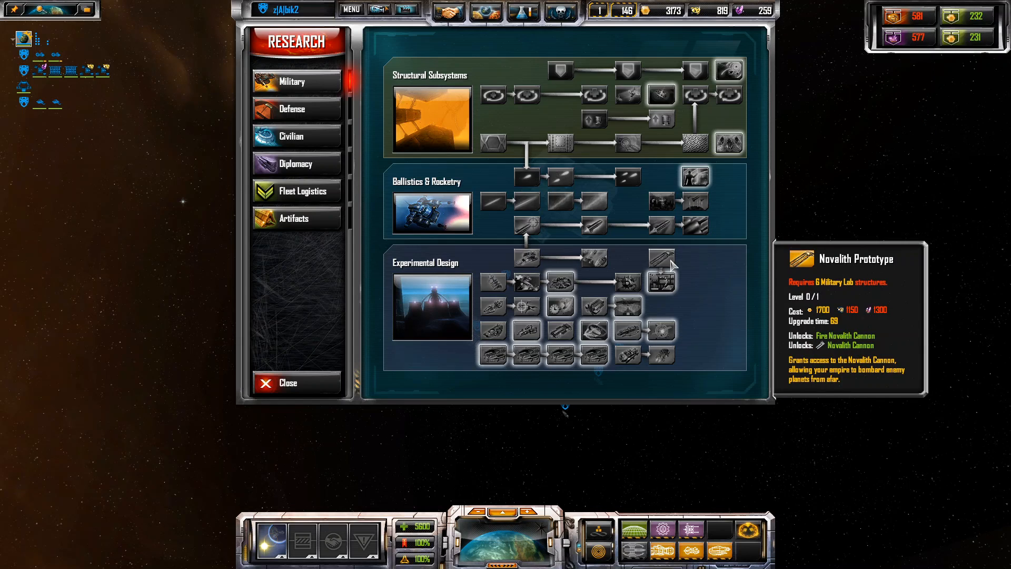
left_click(350, 9)
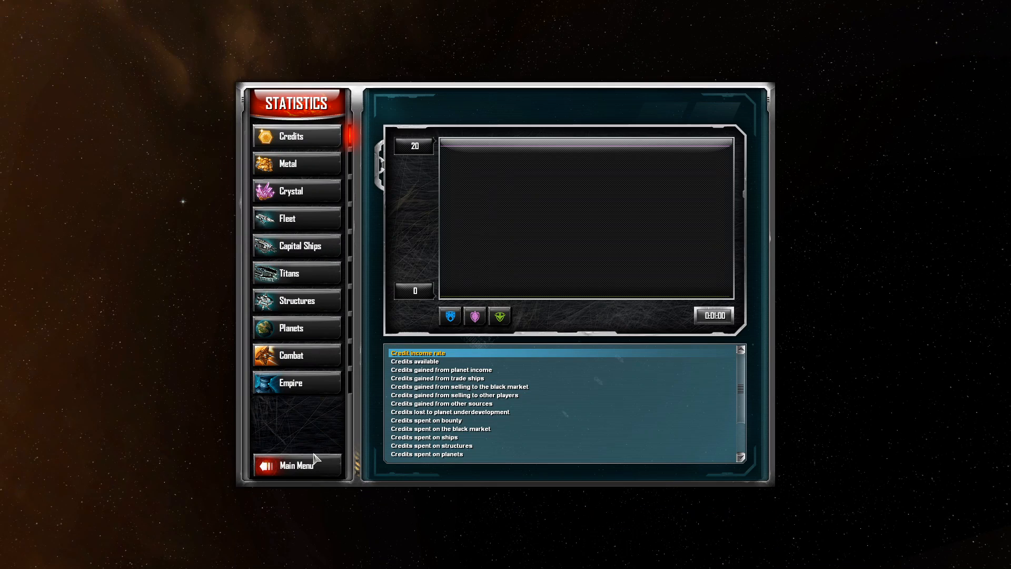
left_click(297, 465)
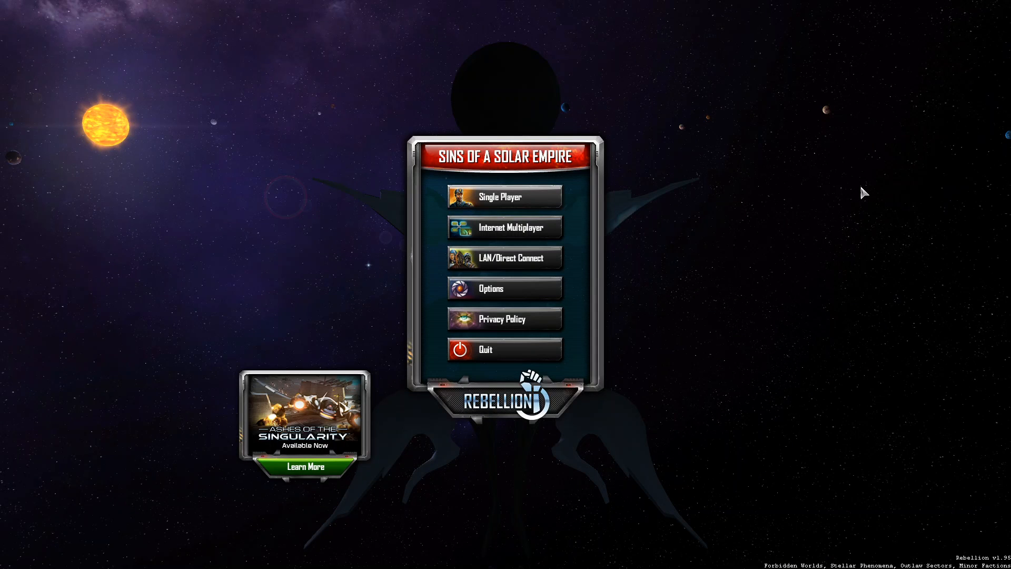